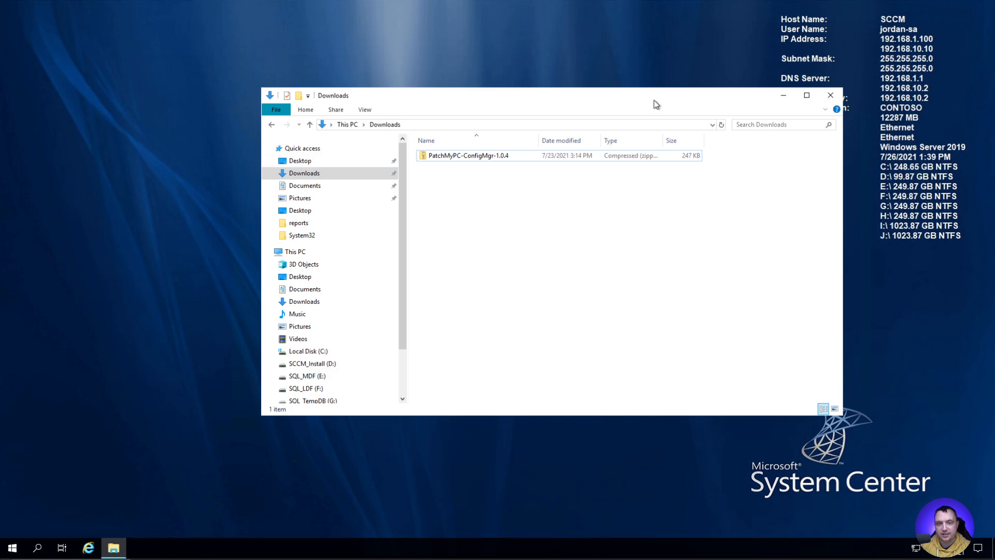
{"action": "mouse_move", "coordinate": [662, 103]}
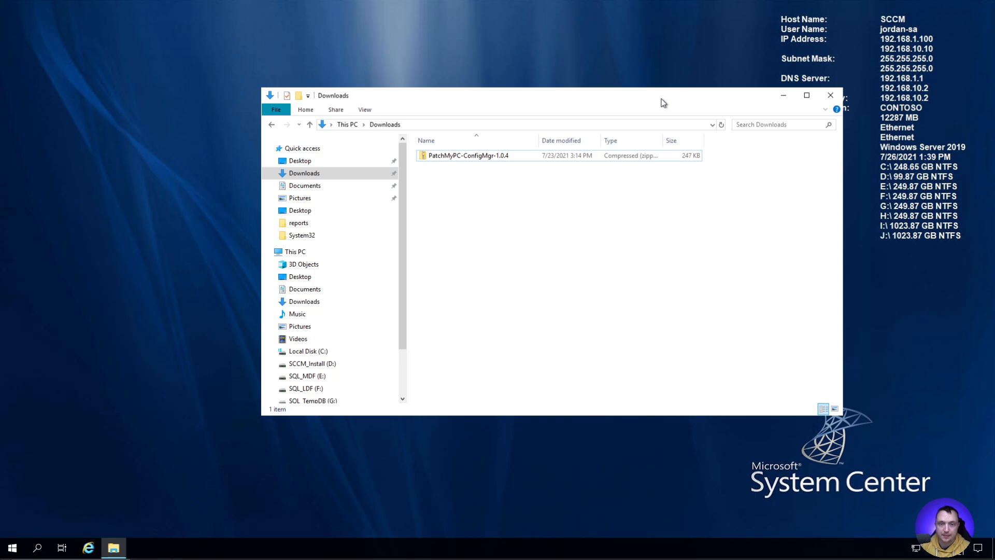
Step: Select the PatchMyPC-ConfigMgr-1.0.4 zip archive in the Downloads folder
{"action": "left_click", "coordinate": [469, 155]}
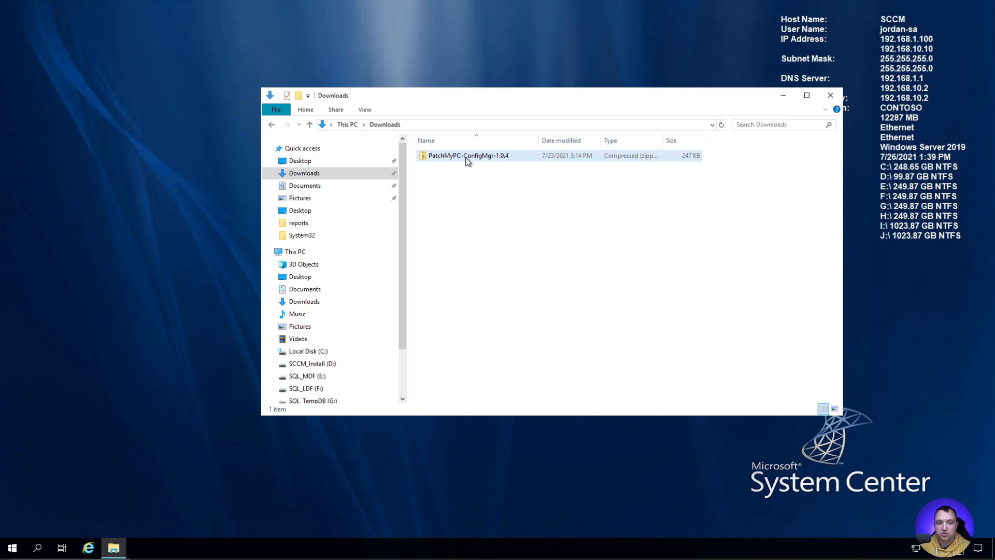
{"action": "mouse_move", "coordinate": [473, 159]}
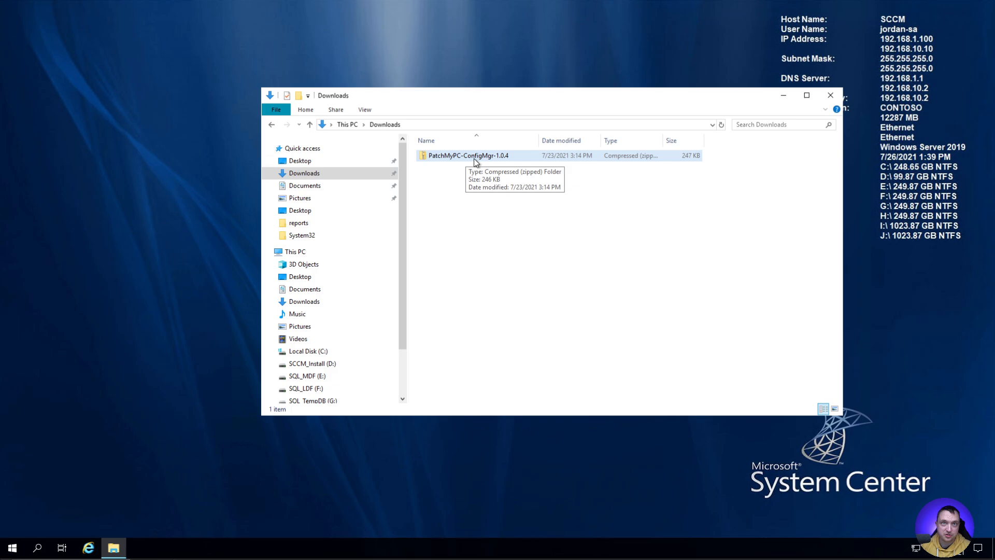
{"action": "mouse_move", "coordinate": [476, 181]}
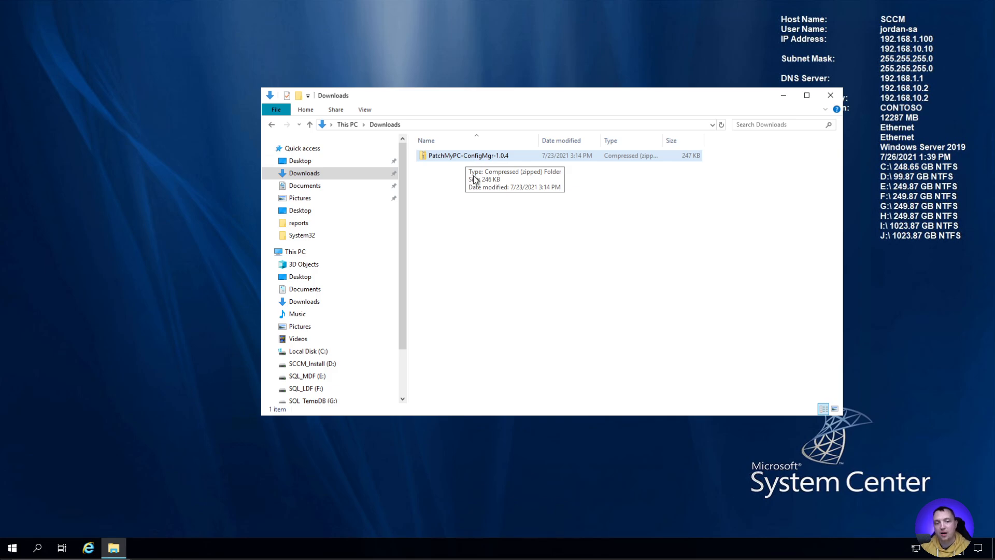
{"action": "mouse_move", "coordinate": [518, 167]}
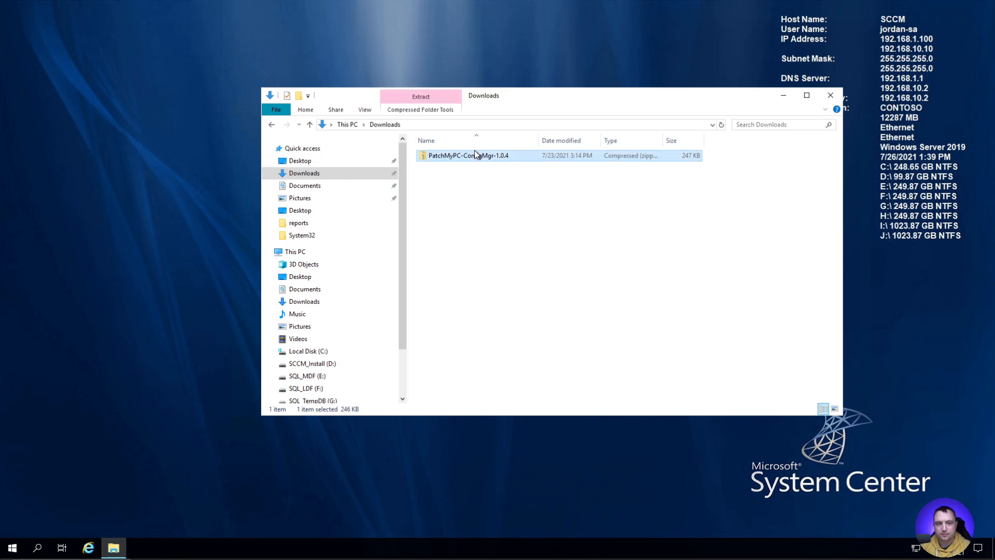
Step: Extract the PatchMyPC-ConfigMgr-1.0.4 zip to its default folder and launch the Power BI template
{"action": "left_click", "coordinate": [421, 96]}
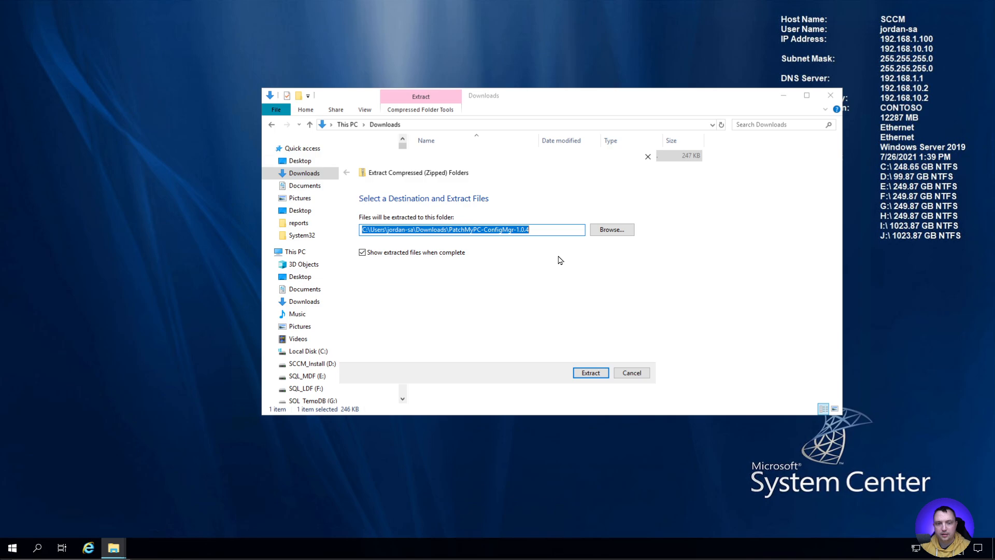
{"action": "left_click", "coordinate": [590, 373]}
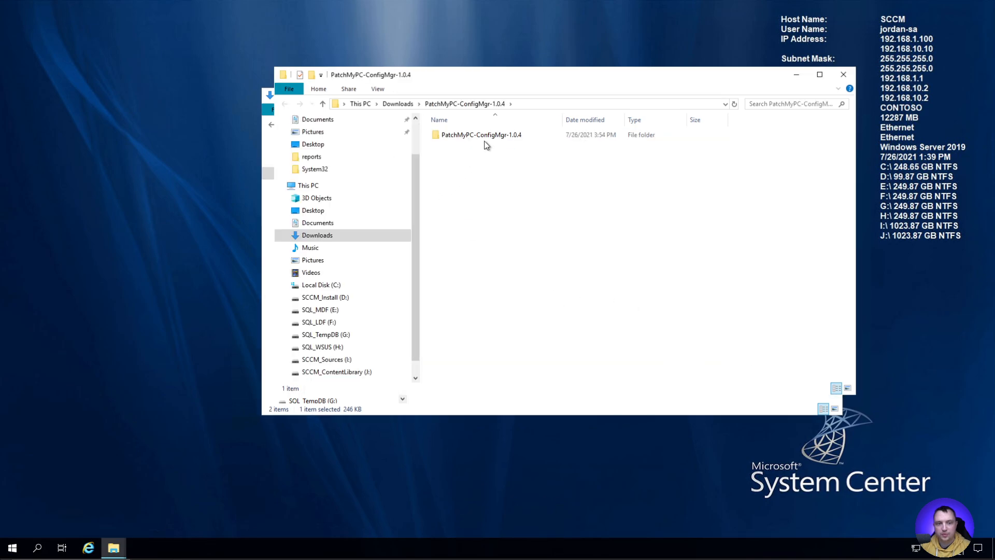
{"action": "double_click", "coordinate": [480, 135]}
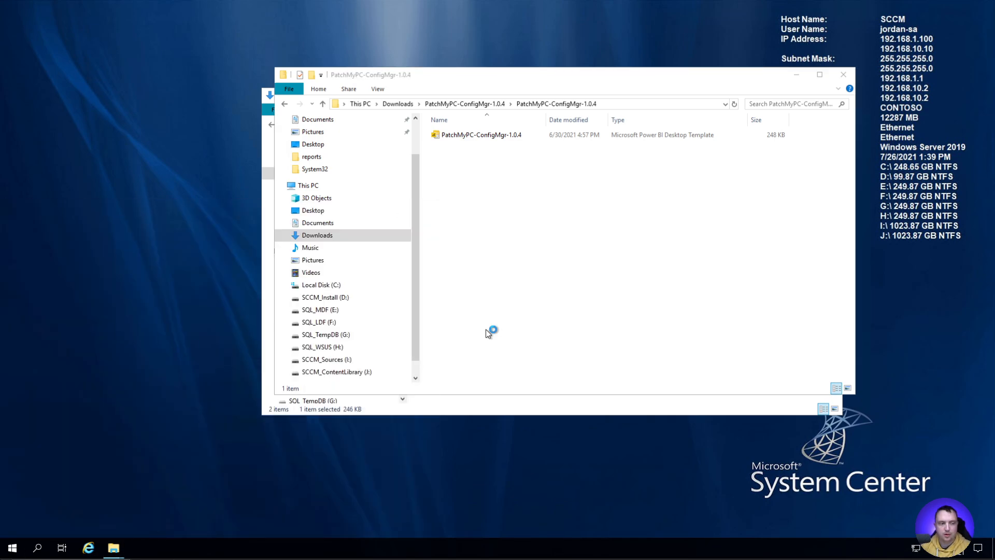
{"action": "double_click", "coordinate": [480, 135]}
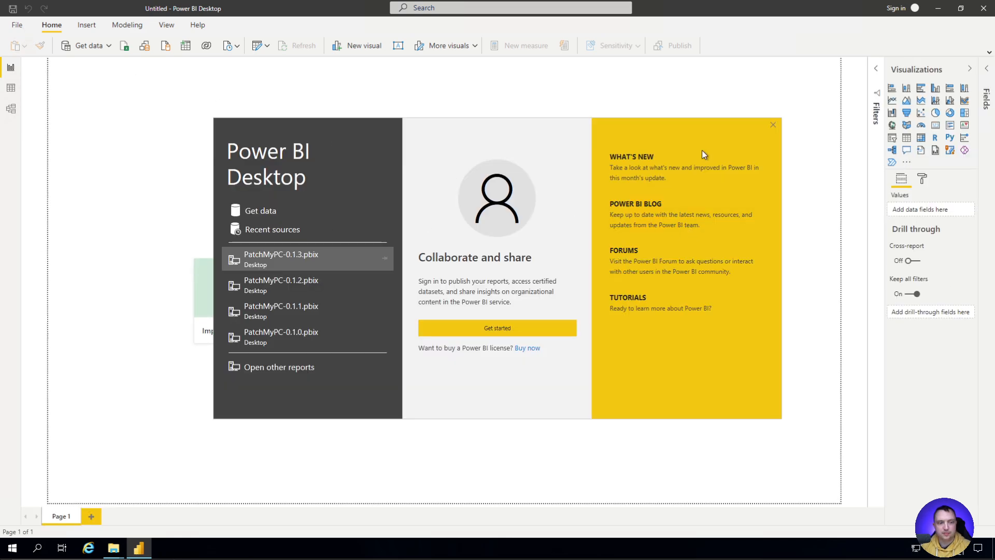
Step: Dismiss the welcome screen and open the PatchMyPC-ConfigMgr-1.0.4 .pbit template from the extracted folder
{"action": "left_click", "coordinate": [772, 124]}
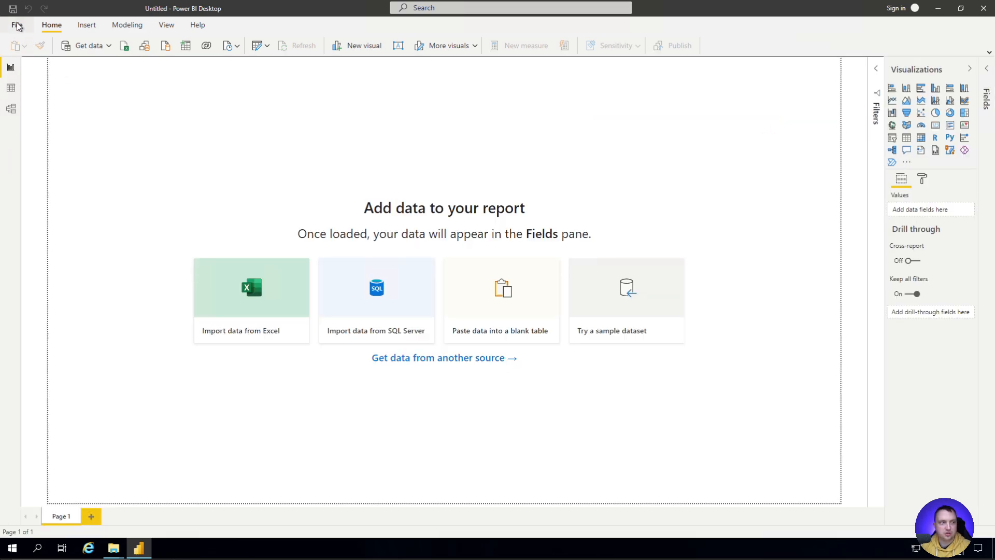
{"action": "left_click", "coordinate": [17, 24]}
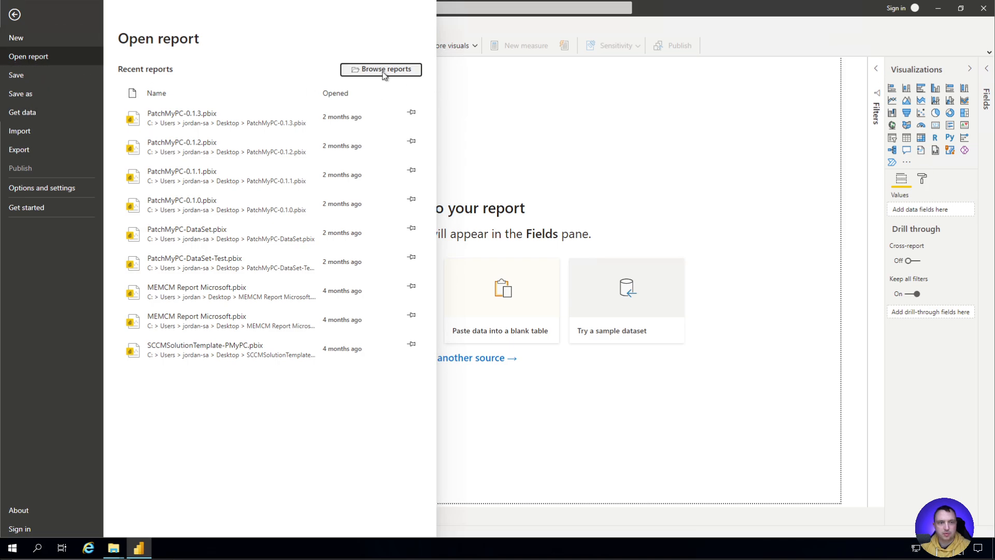
{"action": "left_click", "coordinate": [381, 69]}
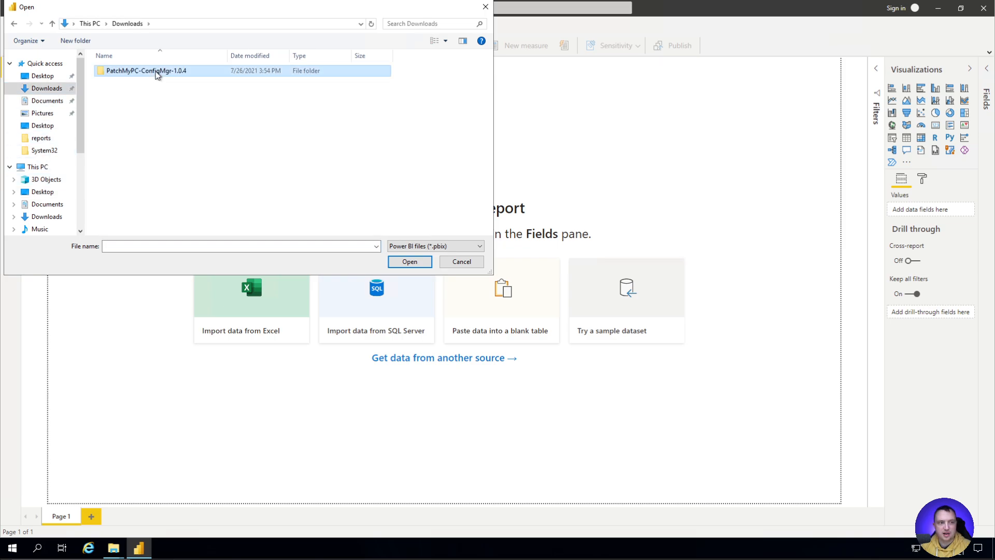
{"action": "double_click", "coordinate": [145, 70]}
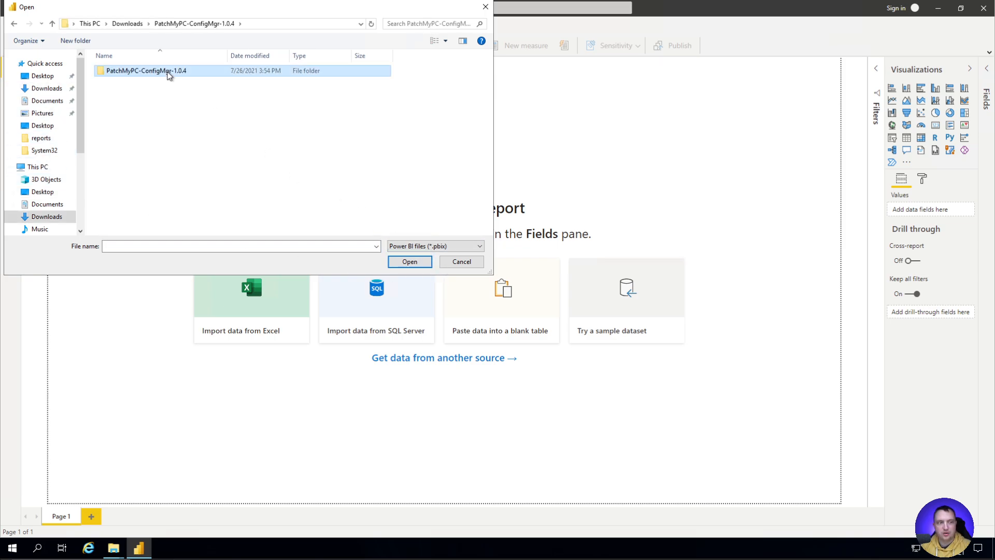
{"action": "left_click", "coordinate": [479, 246]}
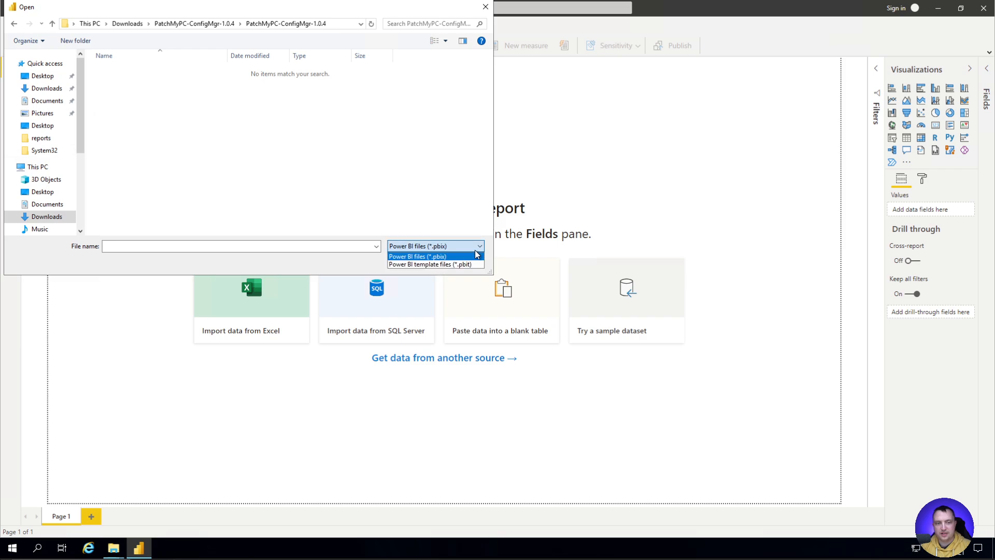
{"action": "left_click", "coordinate": [434, 264]}
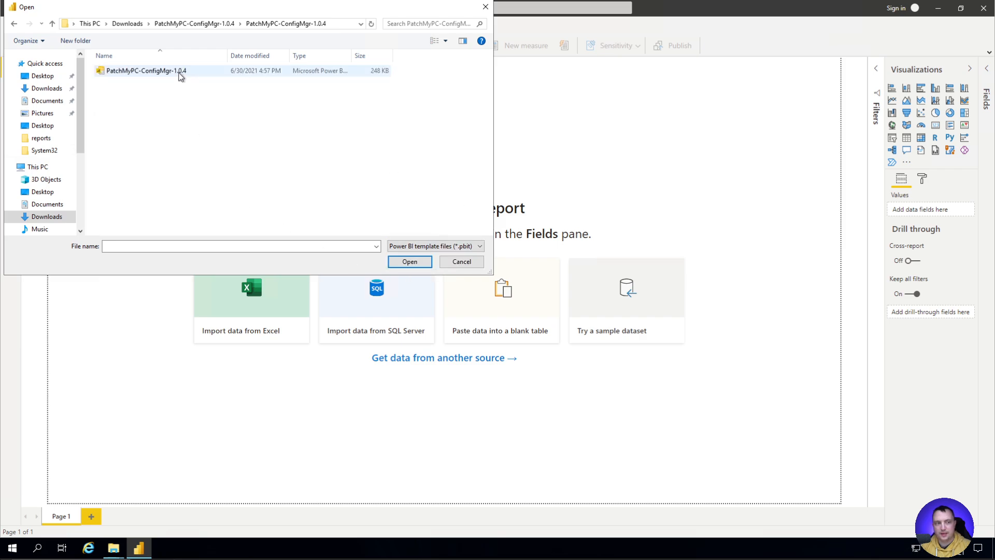
{"action": "left_click", "coordinate": [461, 261]}
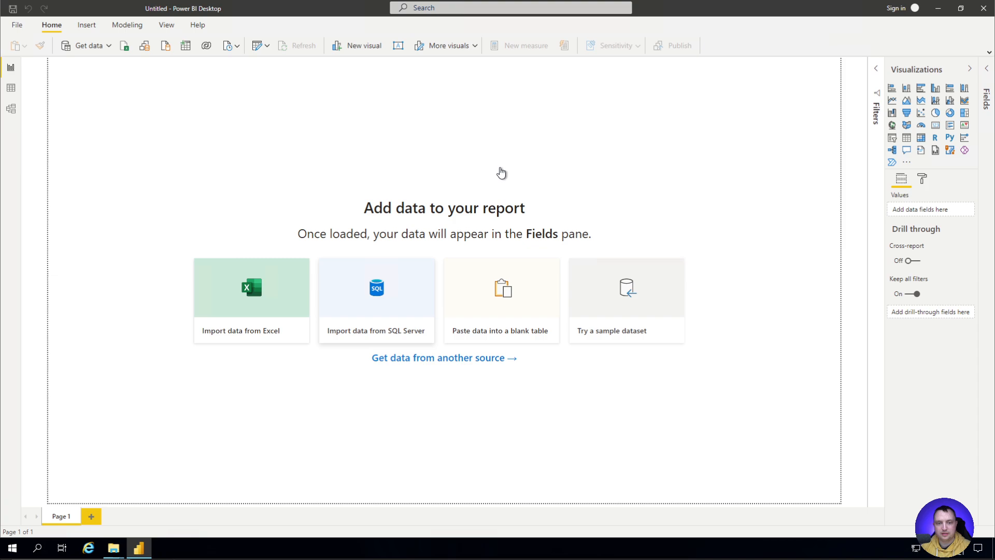
{"action": "mouse_move", "coordinate": [777, 198]}
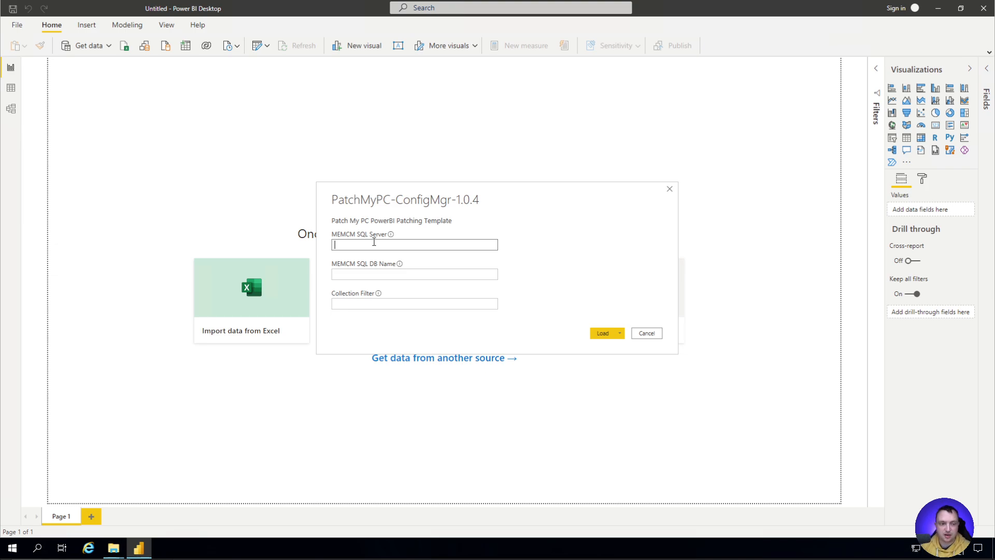
Step: Enter SCCM as MEMCM SQL Server, CM_PR1 as DB Name, and % as Collection Filter
{"action": "type", "text": "SCCM"}
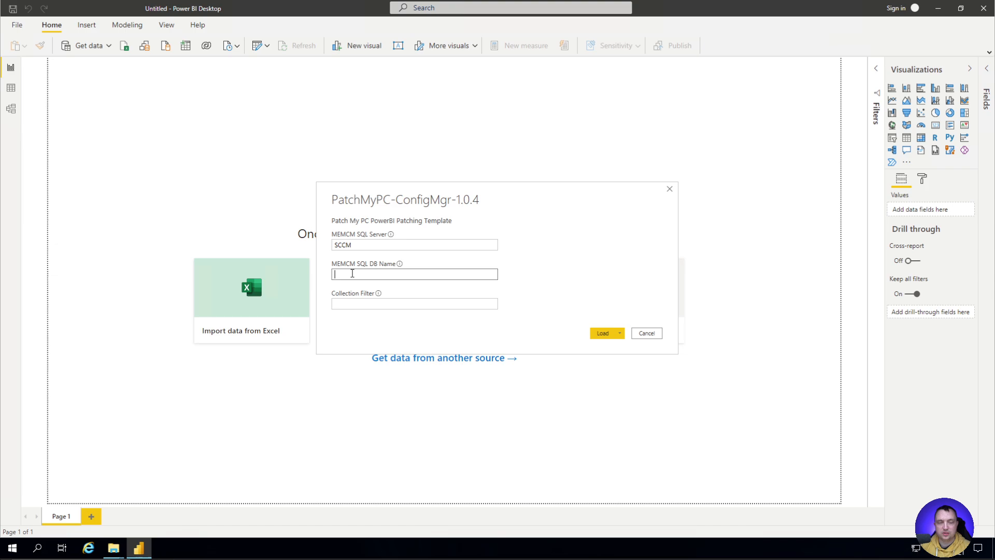
{"action": "type", "text": "CM_P"}
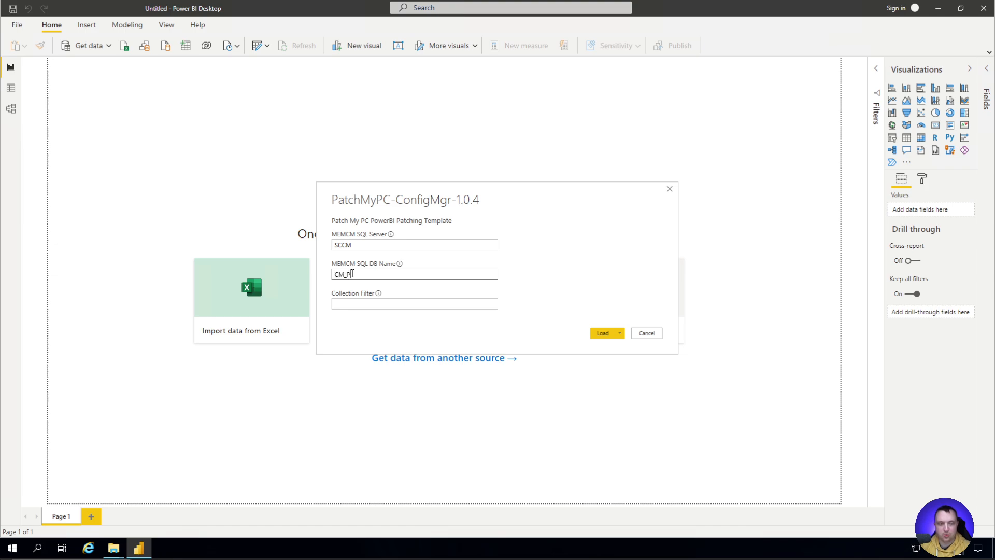
{"action": "type", "text": "S1"}
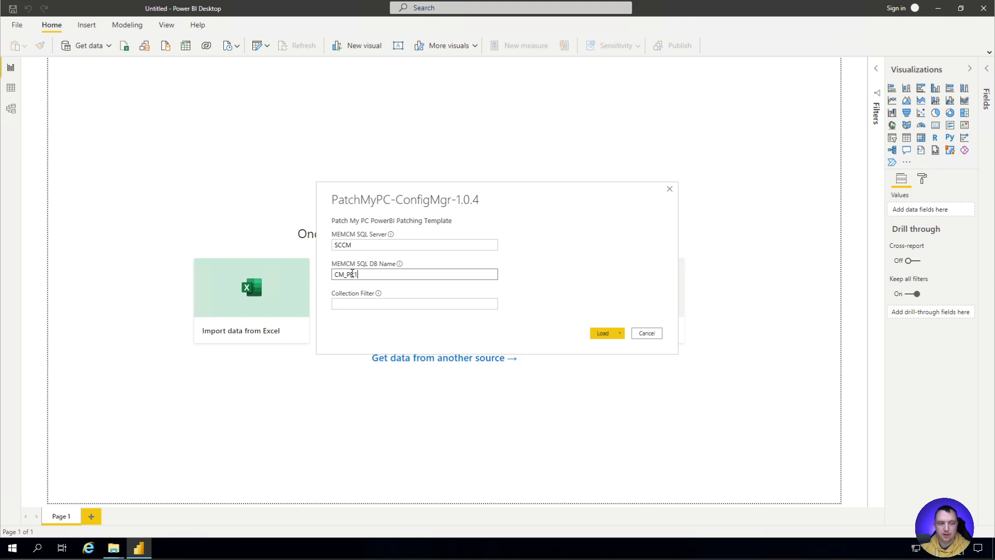
{"action": "left_click", "coordinate": [413, 304]}
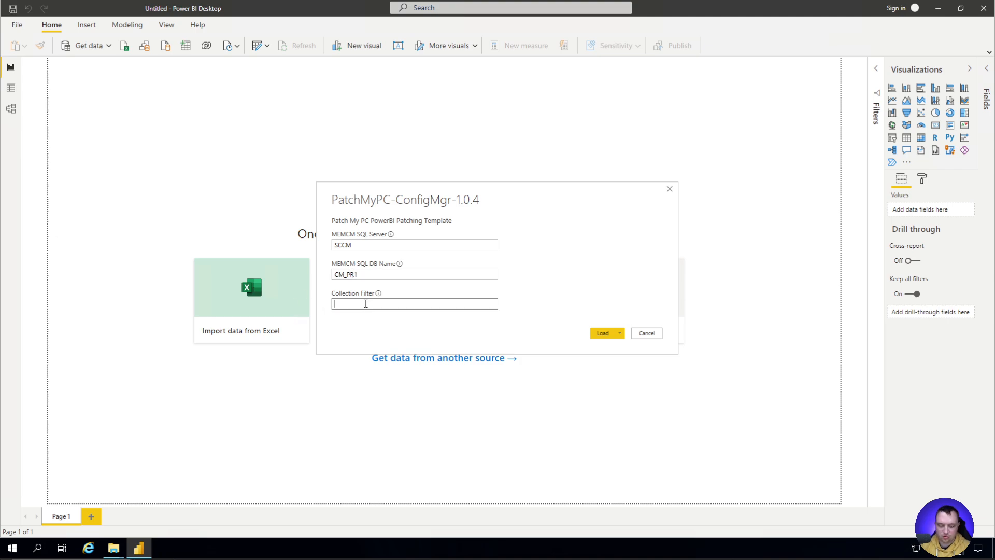
{"action": "type", "text": "%"}
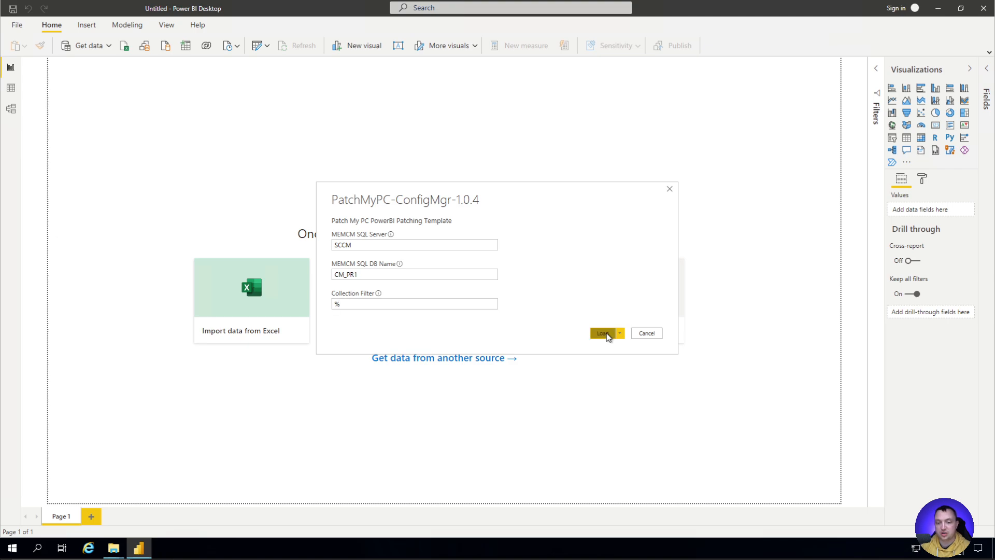
Step: Load the template and approve both native database query prompts for sccm;CM_PR1
{"action": "left_click", "coordinate": [601, 333]}
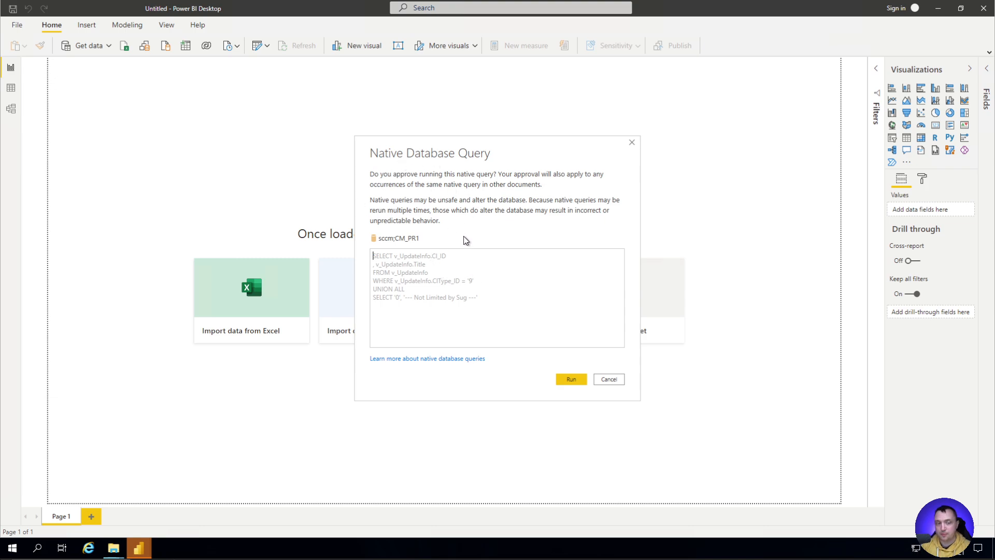
{"action": "mouse_move", "coordinate": [436, 287]}
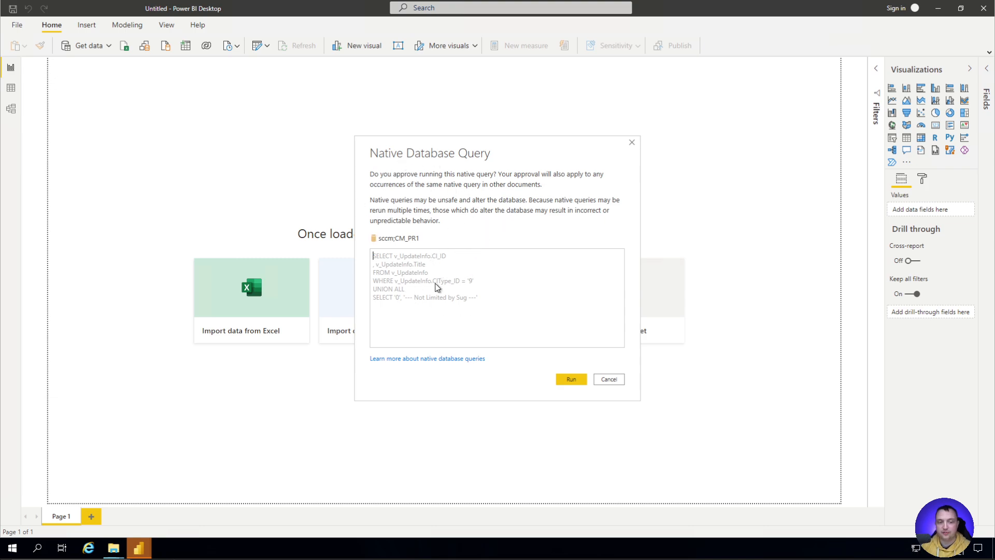
{"action": "mouse_move", "coordinate": [439, 342]}
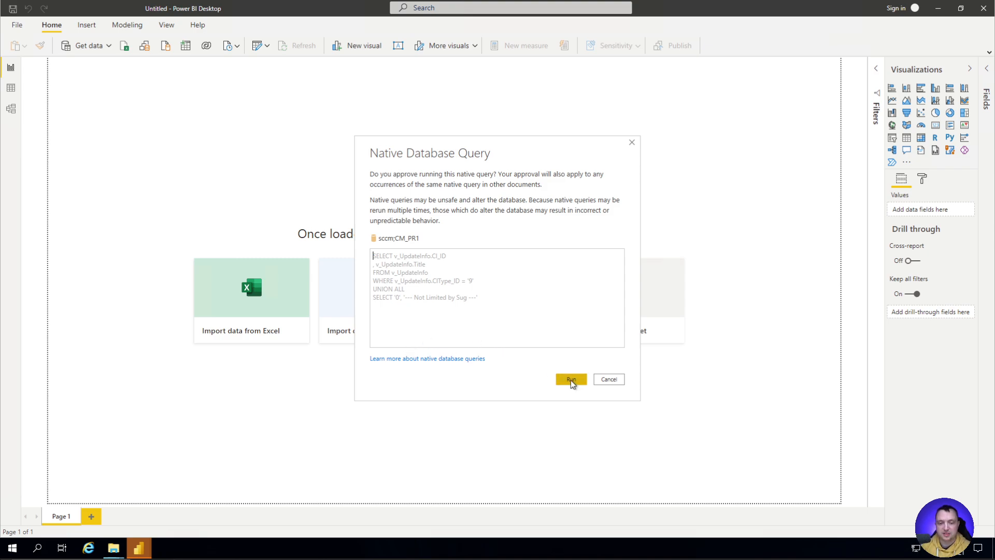
{"action": "left_click", "coordinate": [570, 379]}
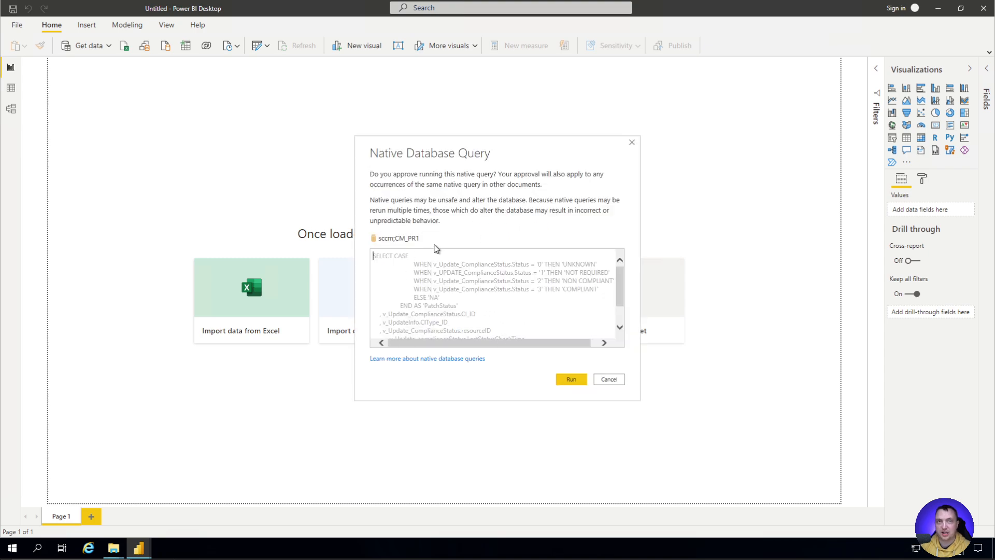
{"action": "left_click", "coordinate": [570, 379]}
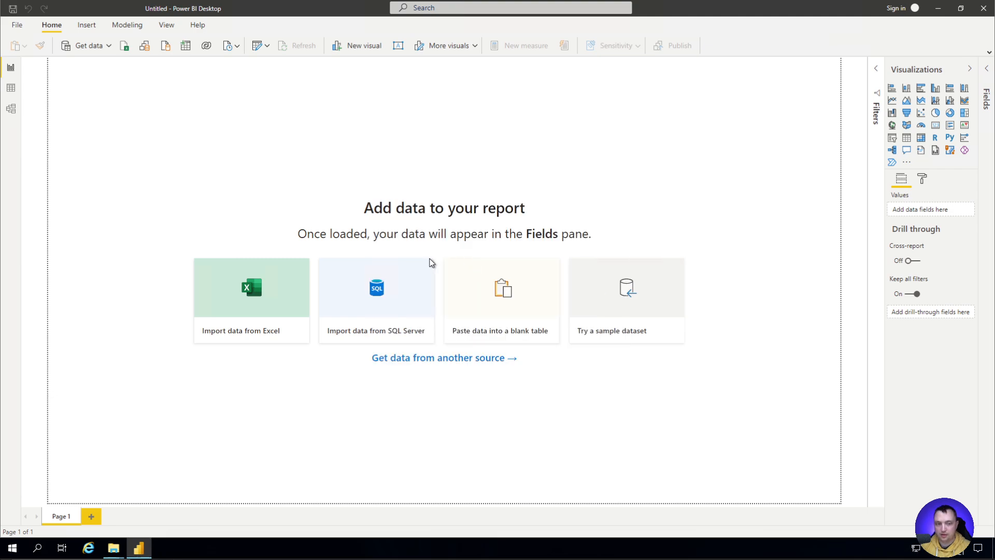
{"action": "mouse_move", "coordinate": [374, 249]}
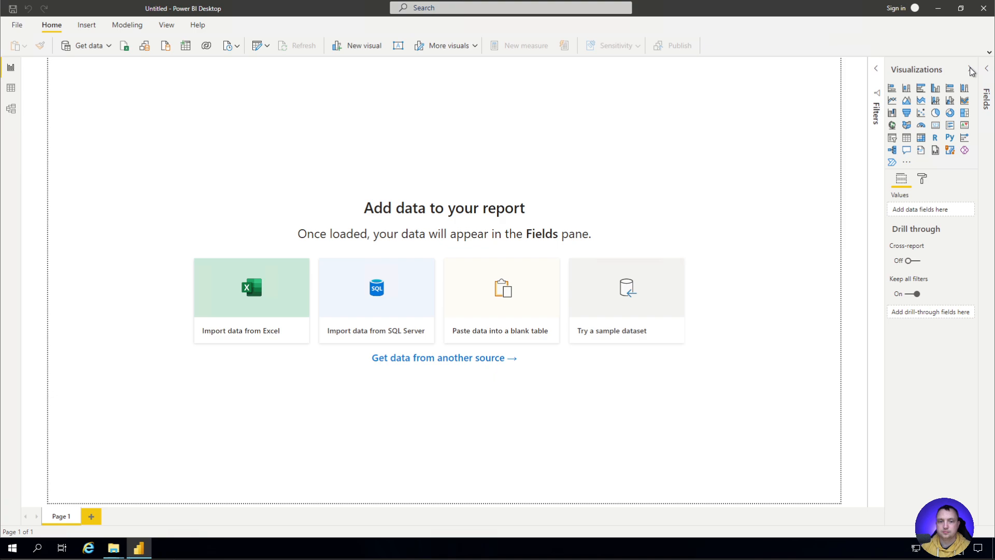
{"action": "mouse_move", "coordinate": [966, 76]}
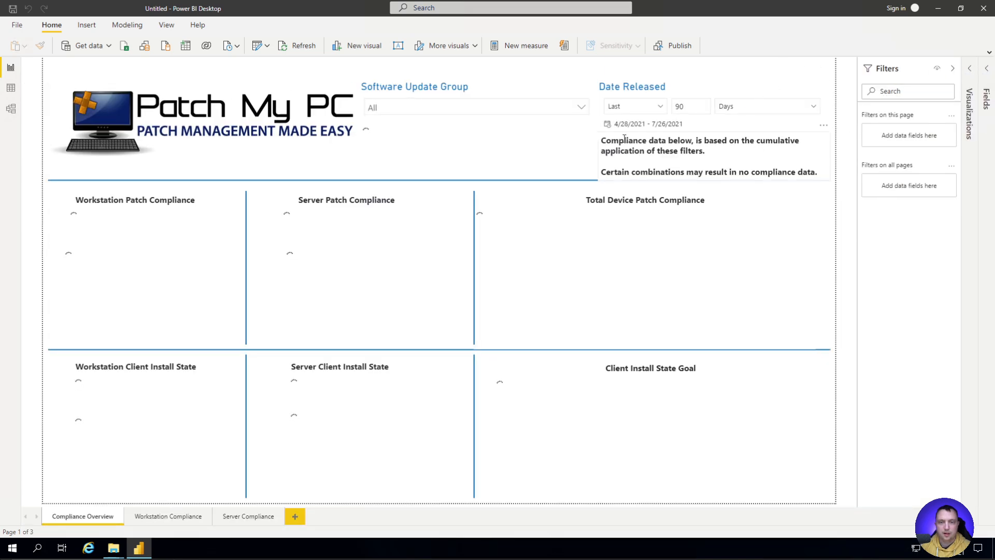
Step: Expand the Software Update Group slicer dropdown on the Compliance Overview page
{"action": "left_click", "coordinate": [579, 107]}
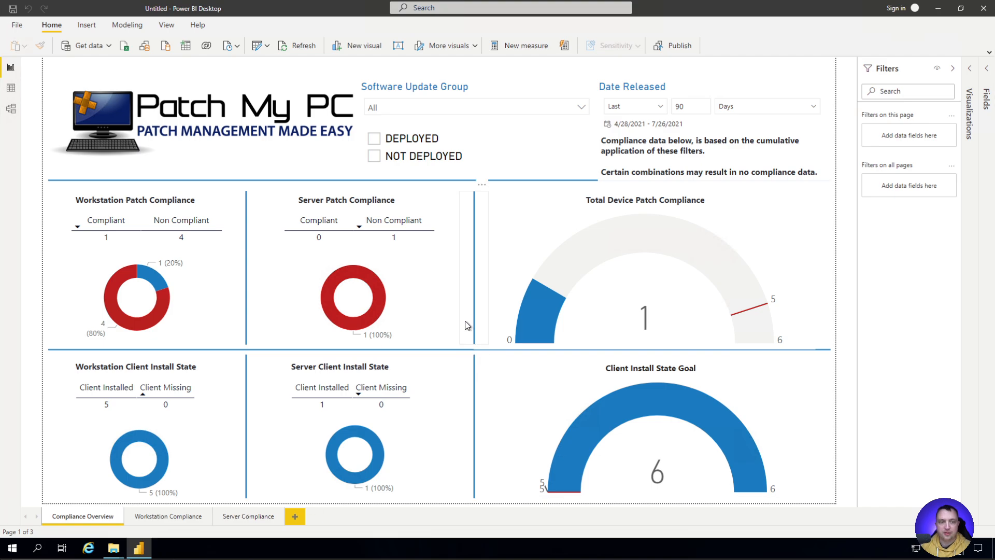
{"action": "mouse_move", "coordinate": [299, 158]}
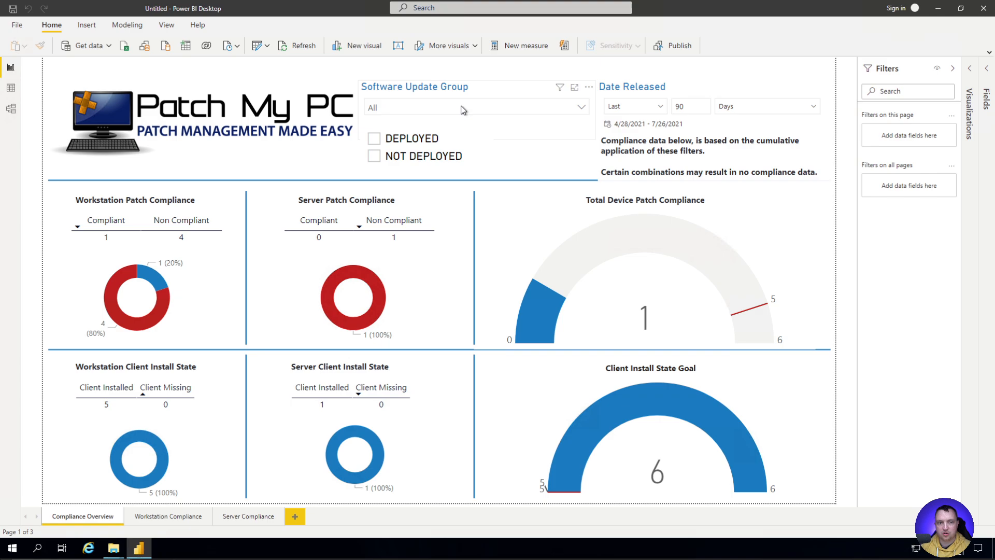
{"action": "mouse_move", "coordinate": [526, 113]}
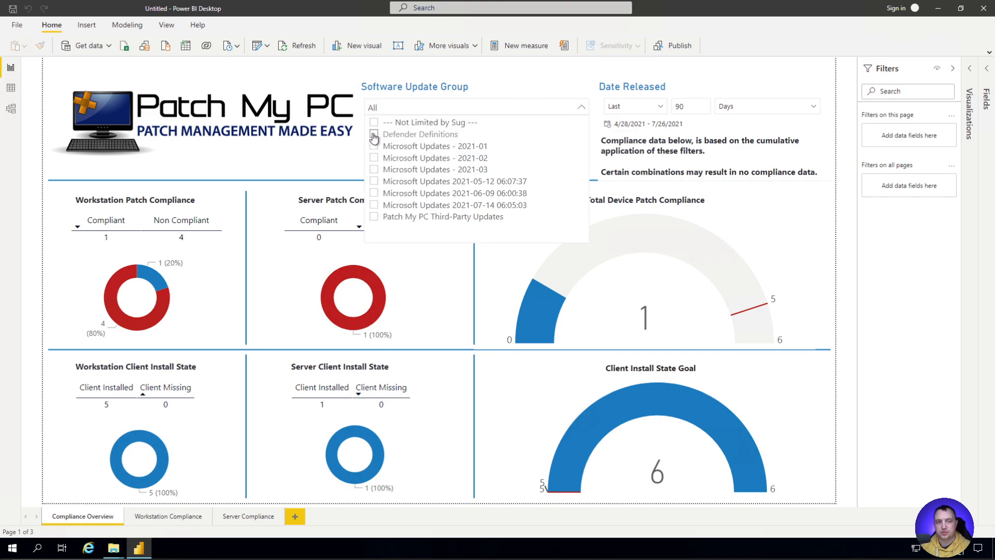
{"action": "left_click", "coordinate": [419, 134]}
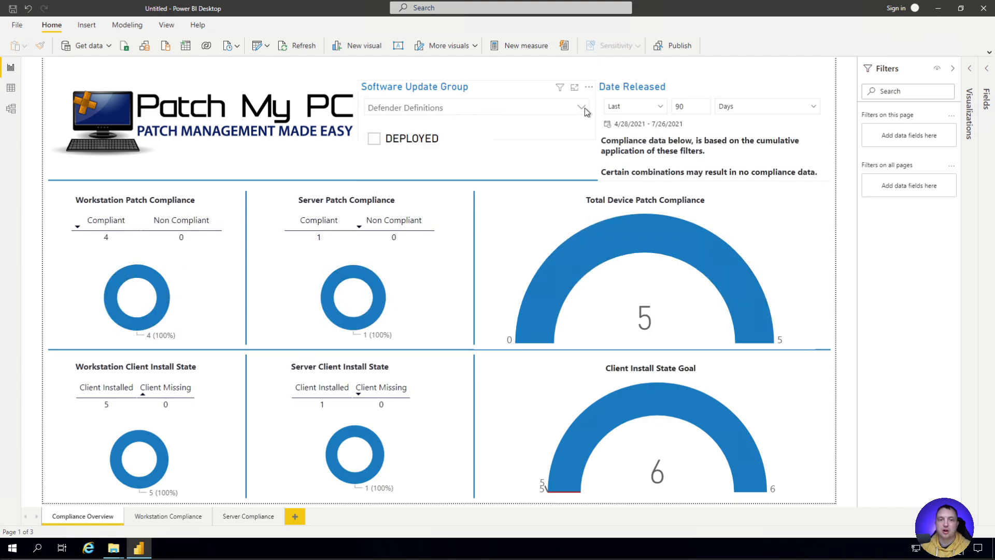
{"action": "left_click", "coordinate": [579, 108]}
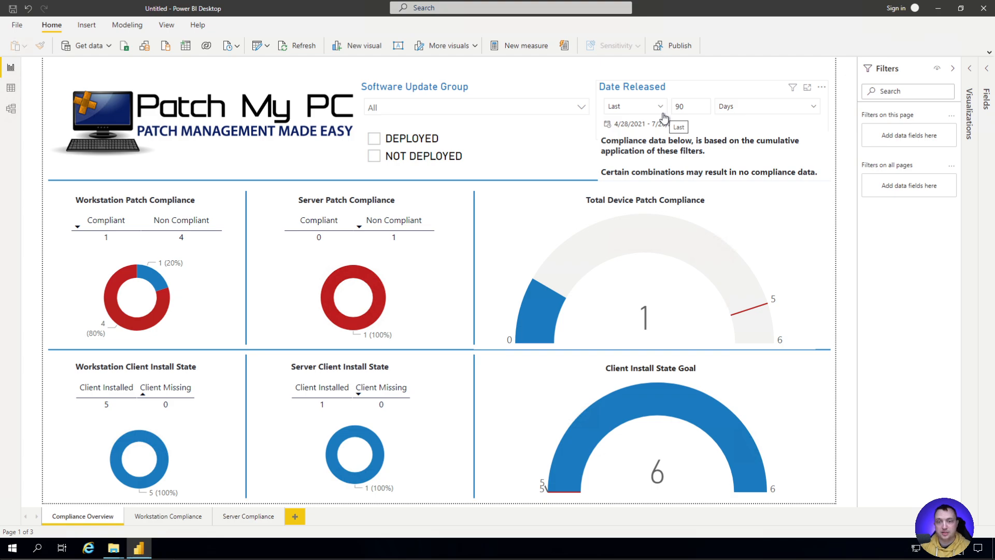
Step: Collapse the Filters pane and check the overview charts and the 90-day release-date filter
{"action": "left_click", "coordinate": [690, 105]}
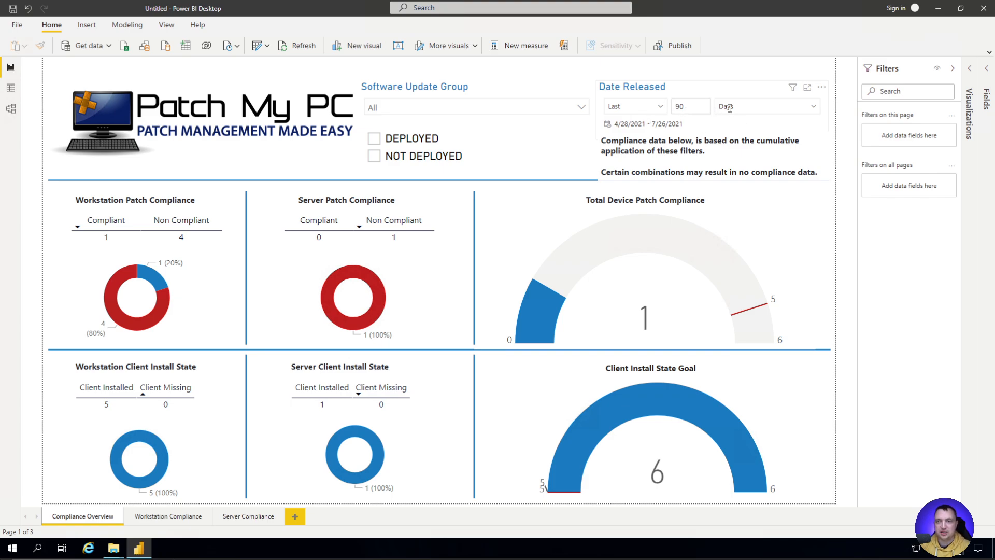
{"action": "mouse_move", "coordinate": [729, 106]}
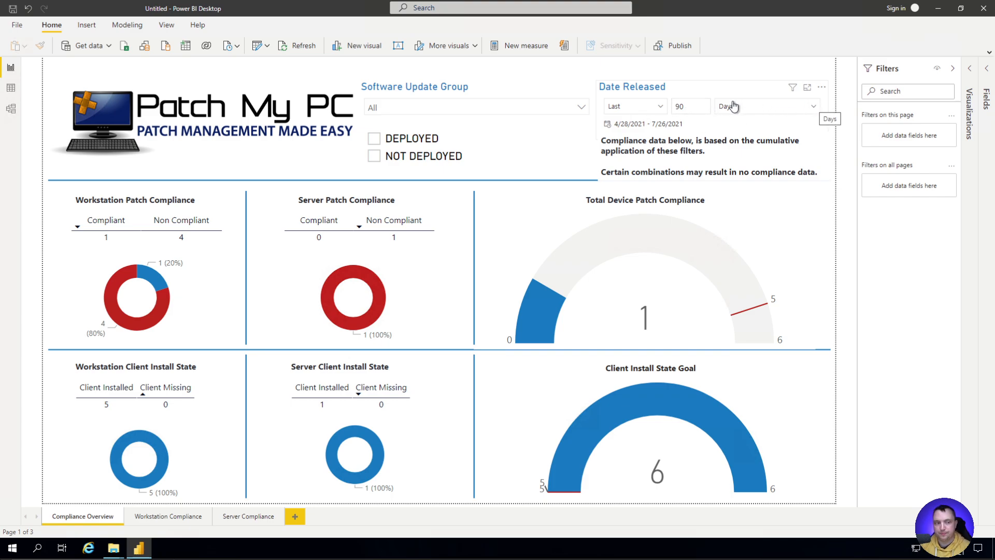
{"action": "mouse_move", "coordinate": [100, 301]}
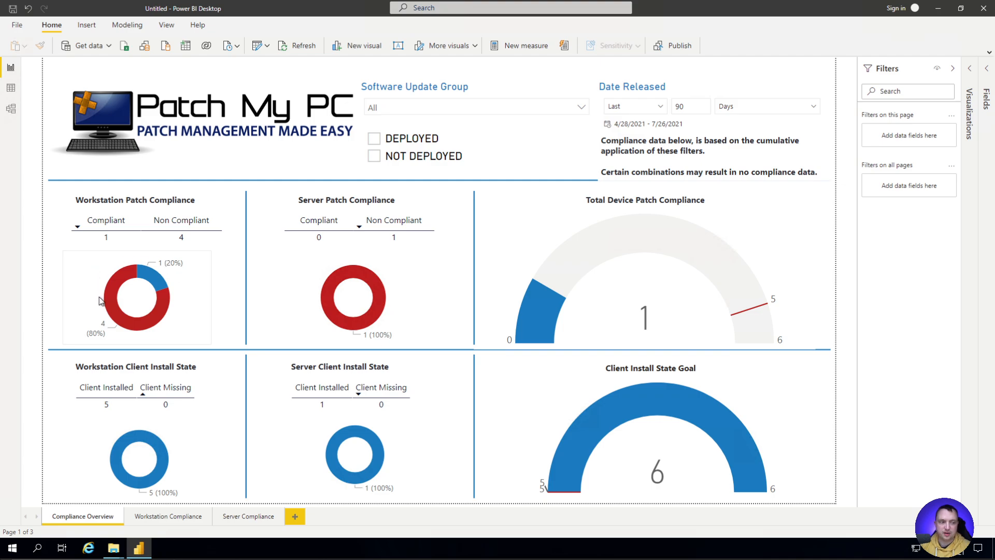
{"action": "left_click", "coordinate": [106, 237]}
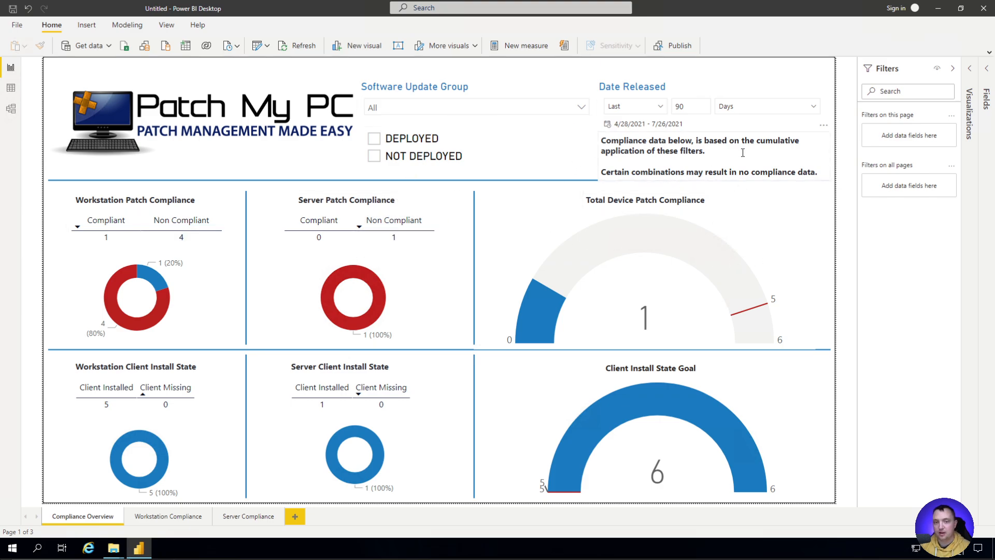
{"action": "left_click", "coordinate": [955, 69]}
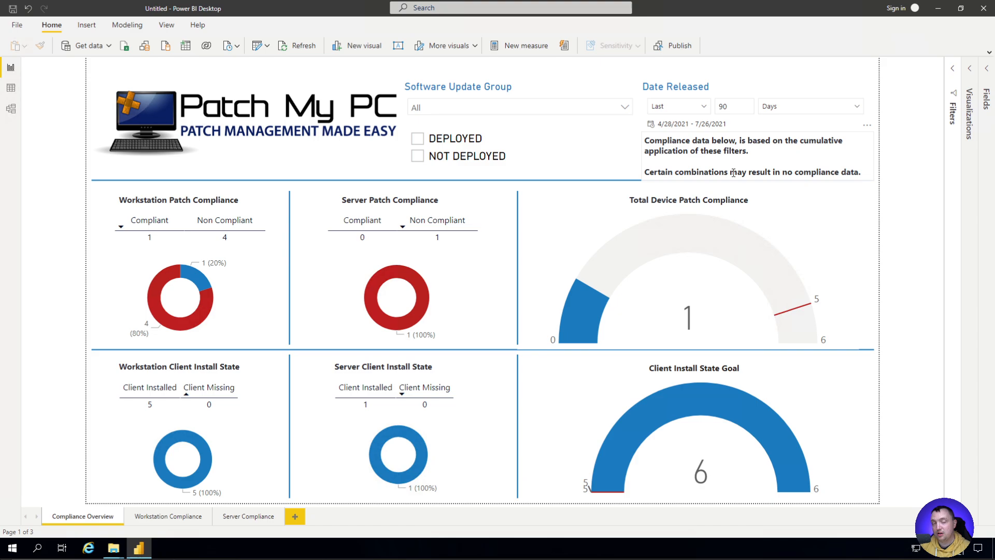
{"action": "mouse_move", "coordinate": [399, 296]}
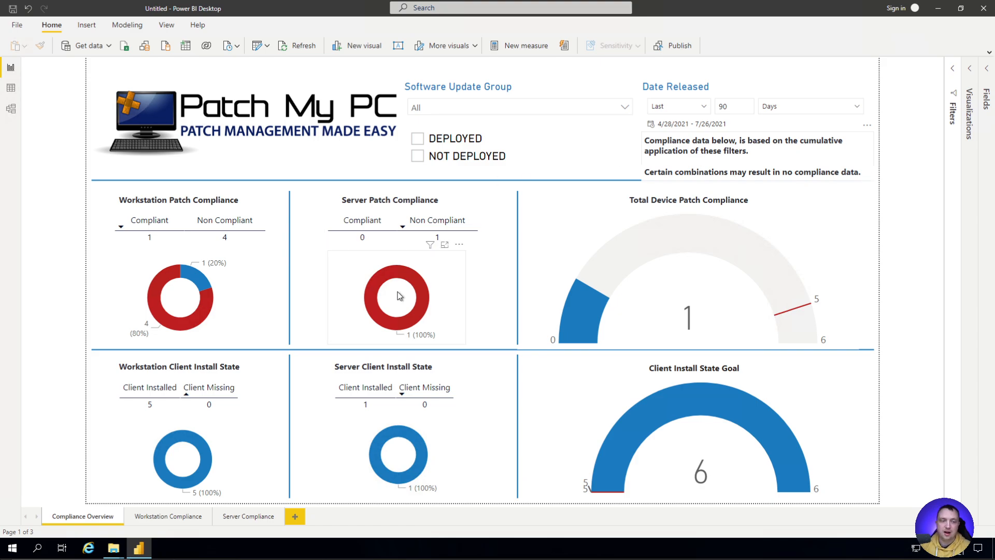
{"action": "mouse_move", "coordinate": [381, 266]}
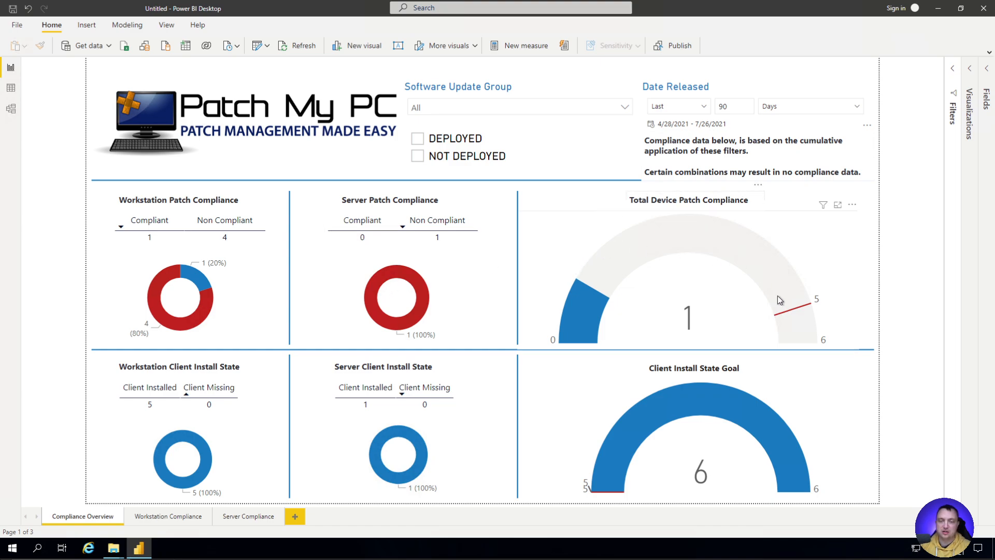
{"action": "mouse_move", "coordinate": [797, 303]}
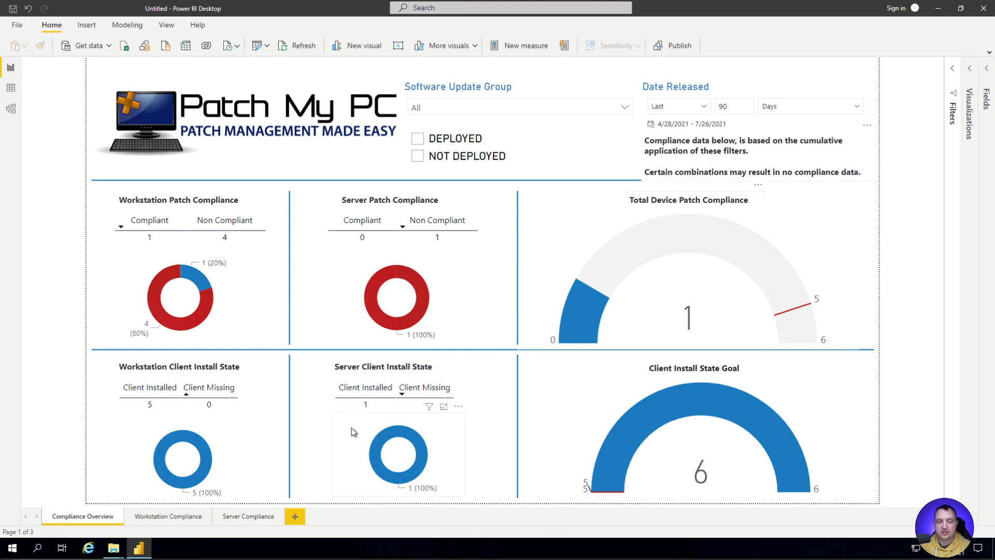
{"action": "mouse_move", "coordinate": [670, 433]}
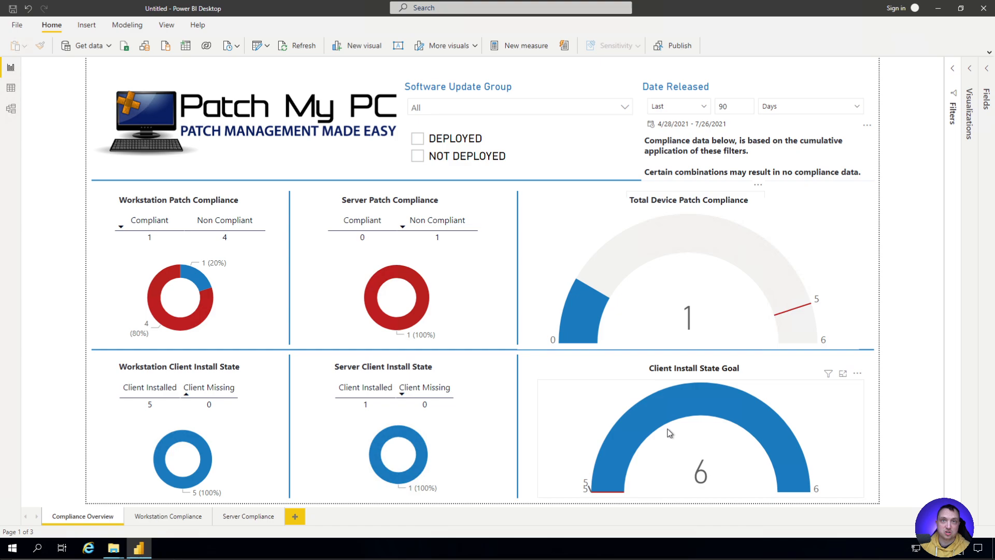
{"action": "mouse_move", "coordinate": [661, 429]}
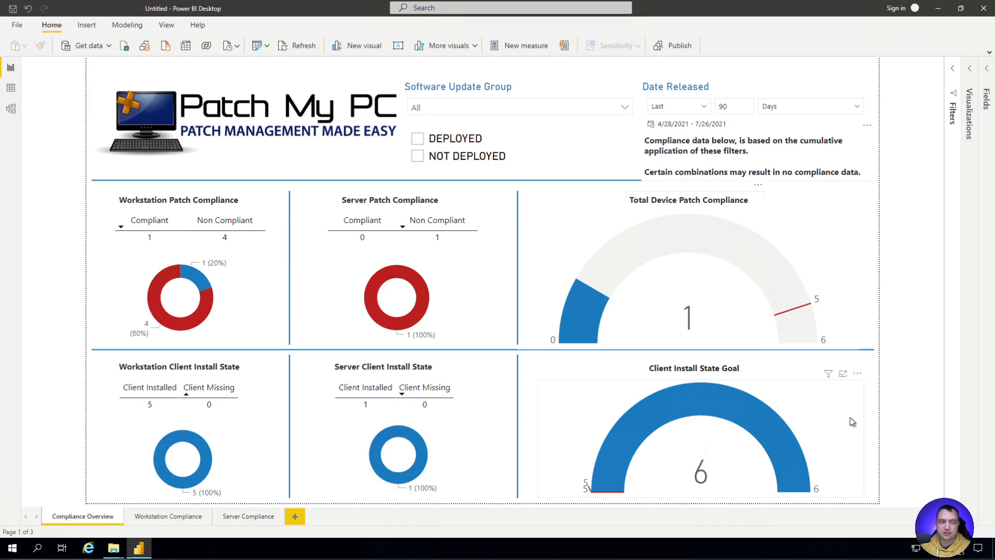
{"action": "mouse_move", "coordinate": [229, 441]}
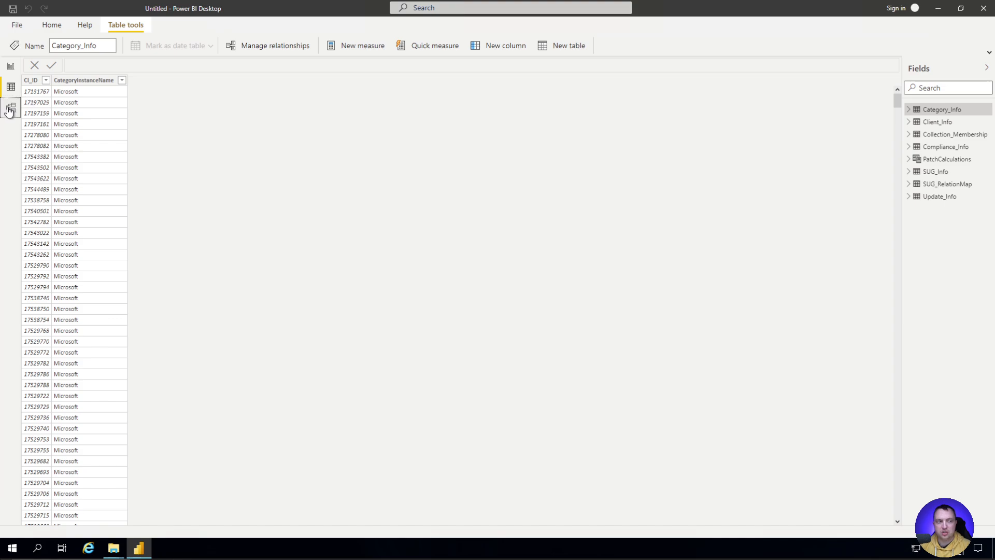
{"action": "left_click", "coordinate": [9, 107]}
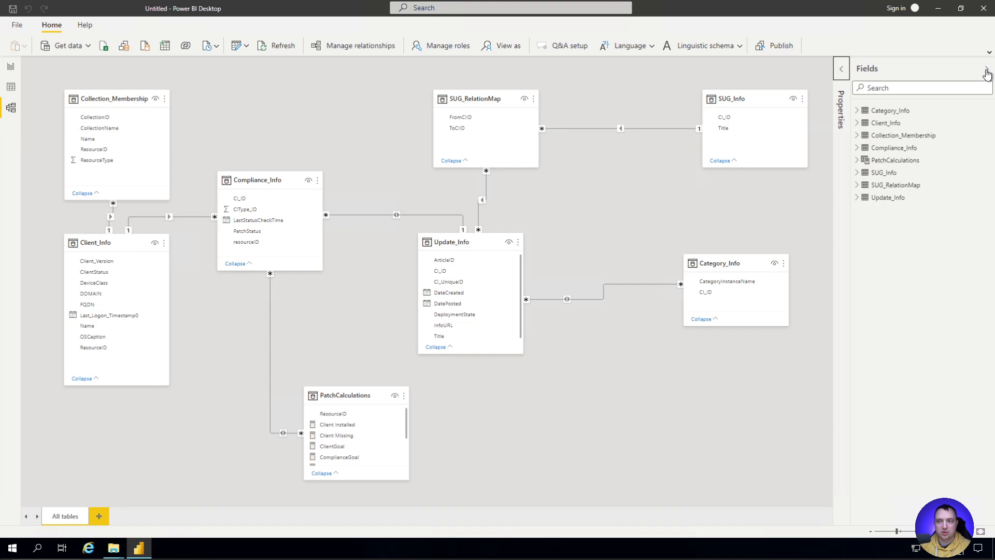
{"action": "left_click", "coordinate": [987, 70]}
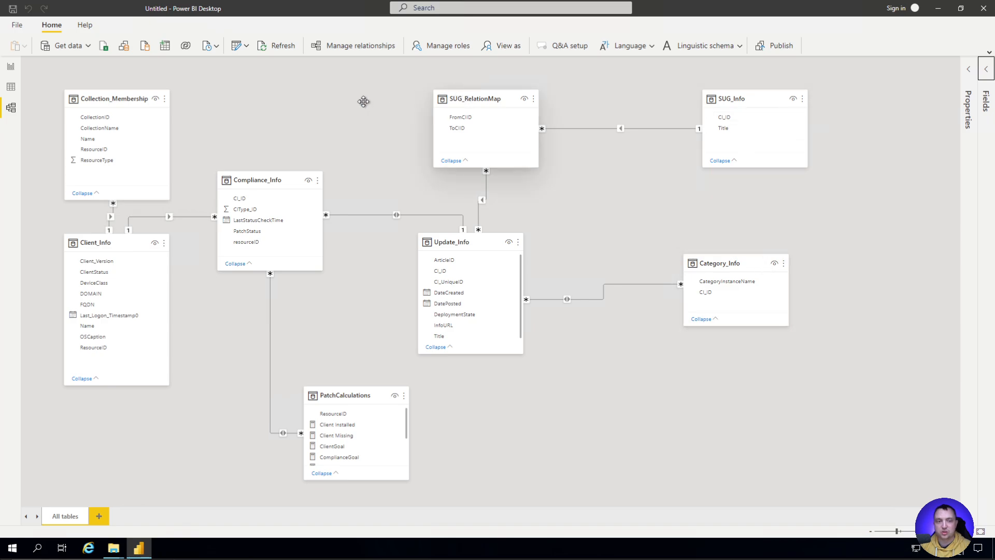
{"action": "mouse_move", "coordinate": [663, 132]}
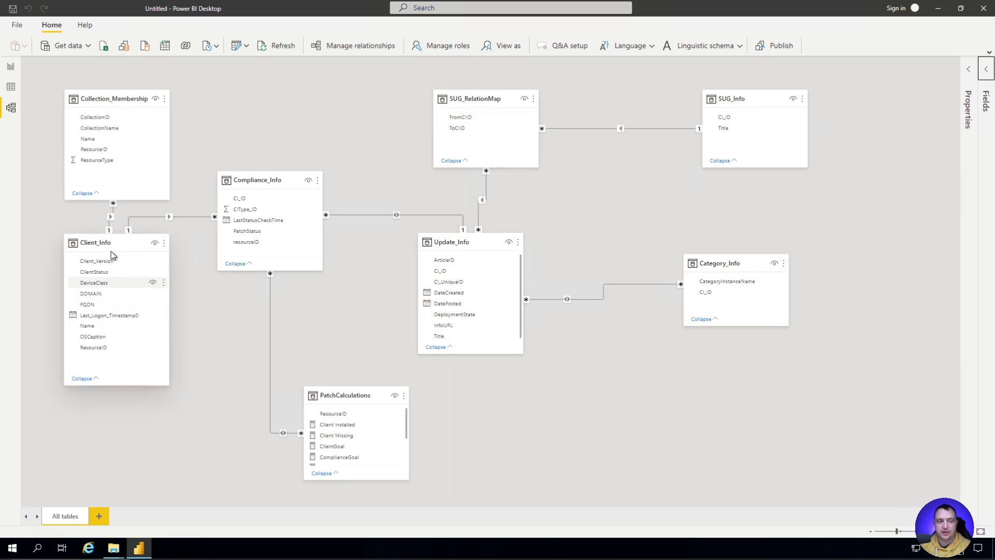
{"action": "mouse_move", "coordinate": [776, 299]}
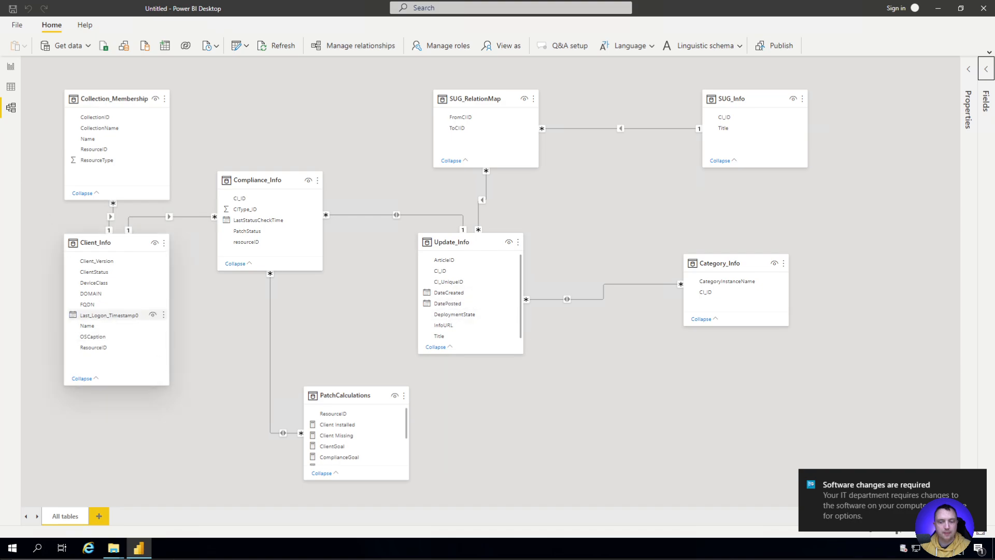
{"action": "left_click", "coordinate": [11, 67]}
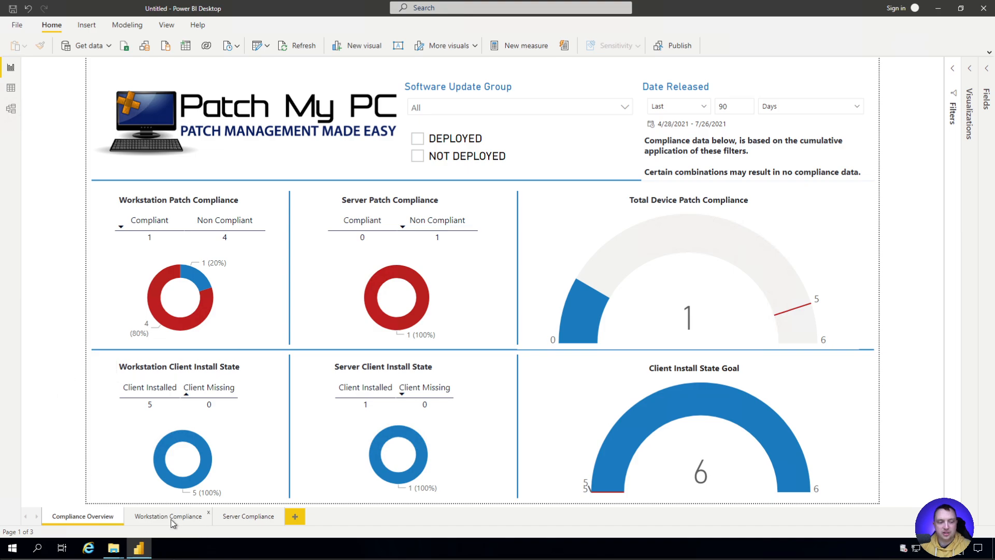
{"action": "left_click", "coordinate": [168, 516]}
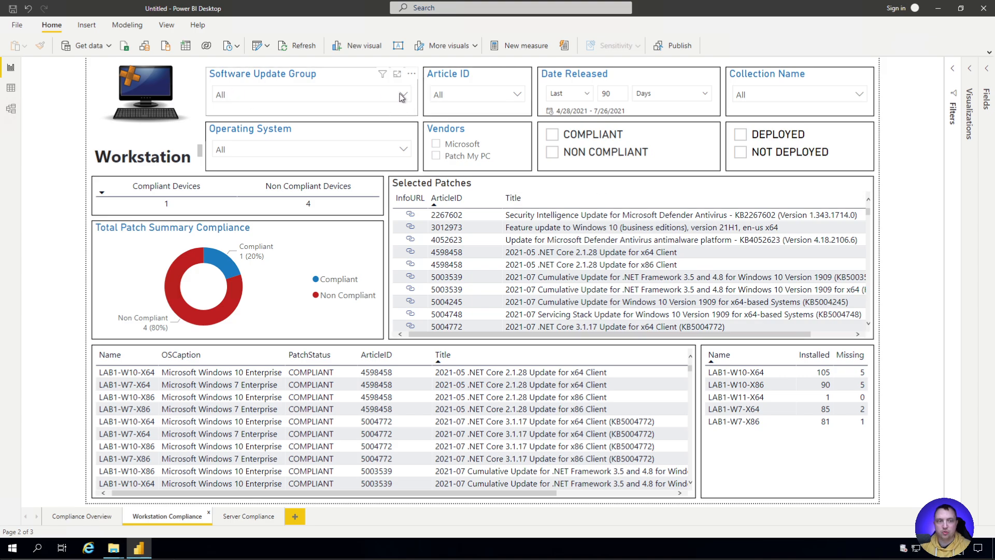
{"action": "left_click", "coordinate": [404, 95]}
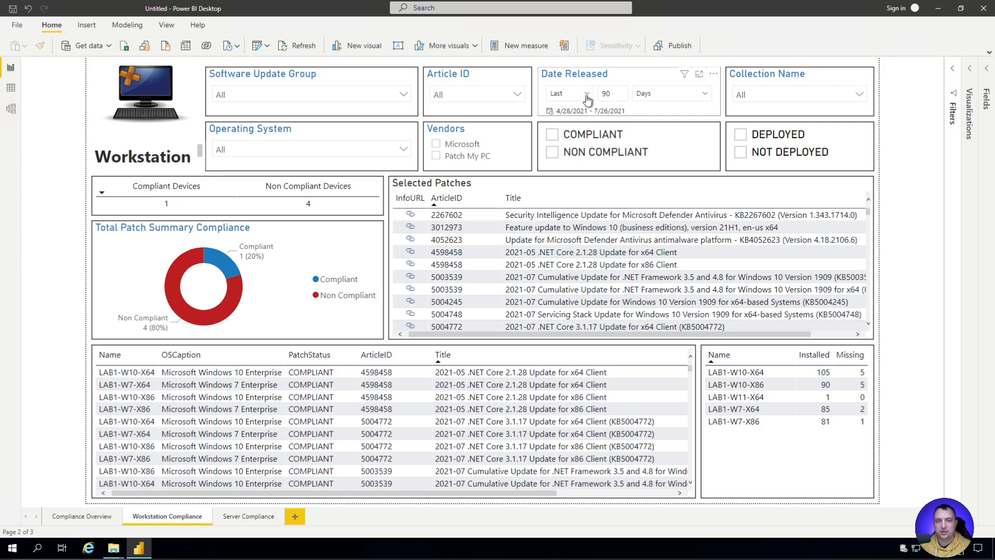
{"action": "left_click", "coordinate": [567, 93]}
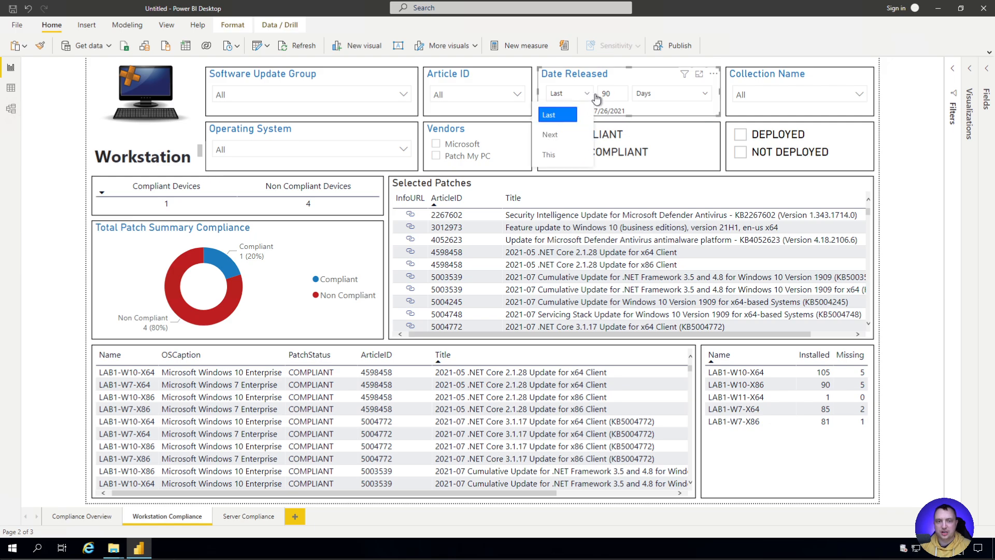
{"action": "left_click", "coordinate": [607, 93]}
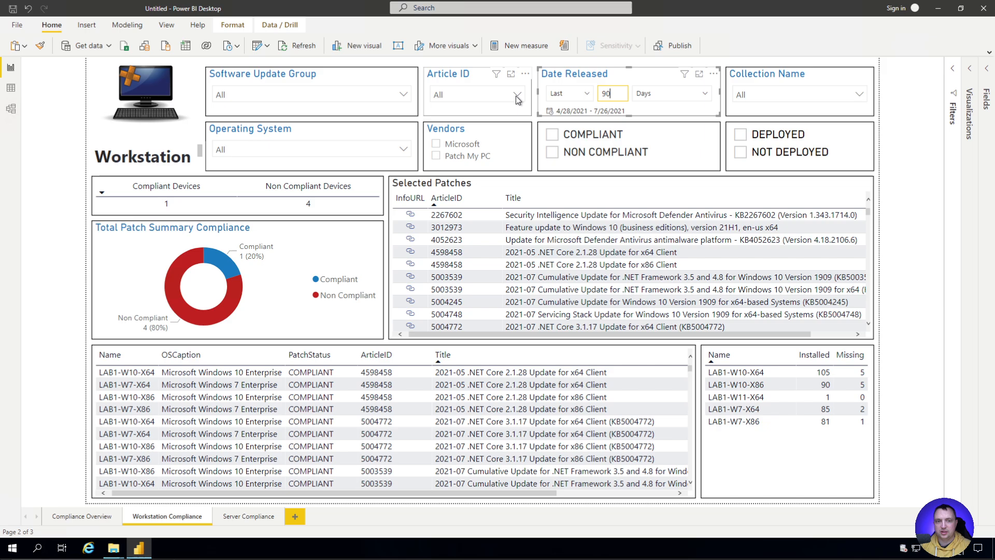
{"action": "left_click", "coordinate": [517, 94]}
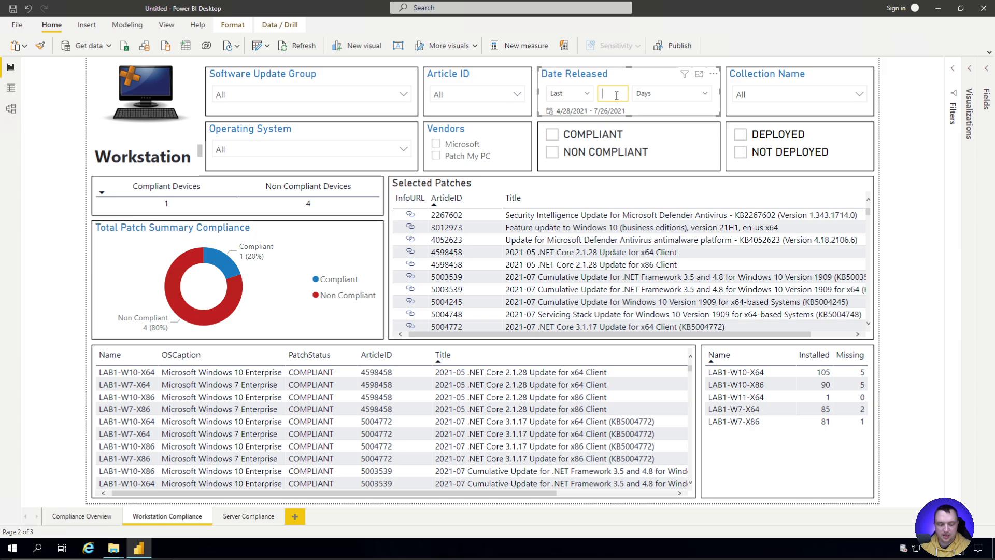
{"action": "type", "text": "30"}
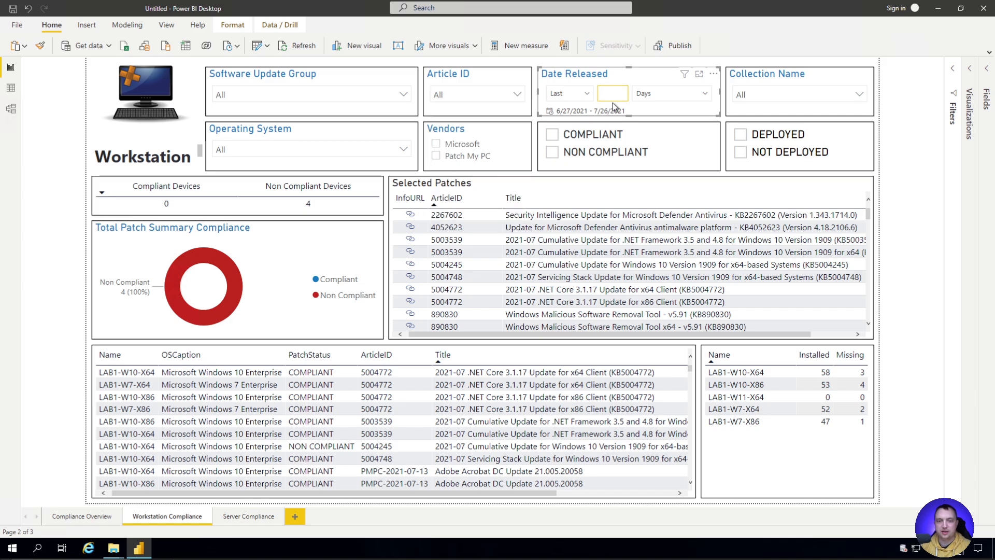
{"action": "type", "text": "90"}
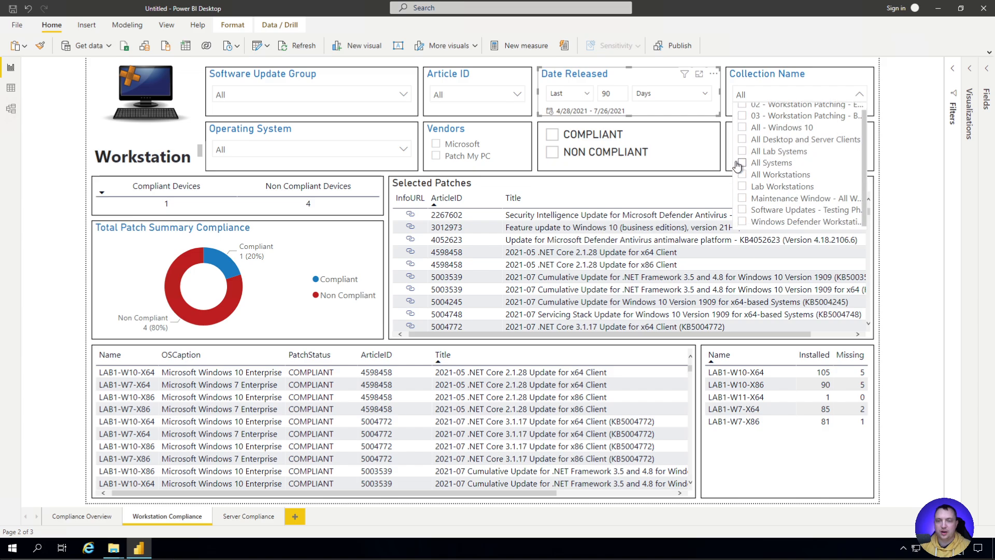
{"action": "left_click", "coordinate": [743, 162]}
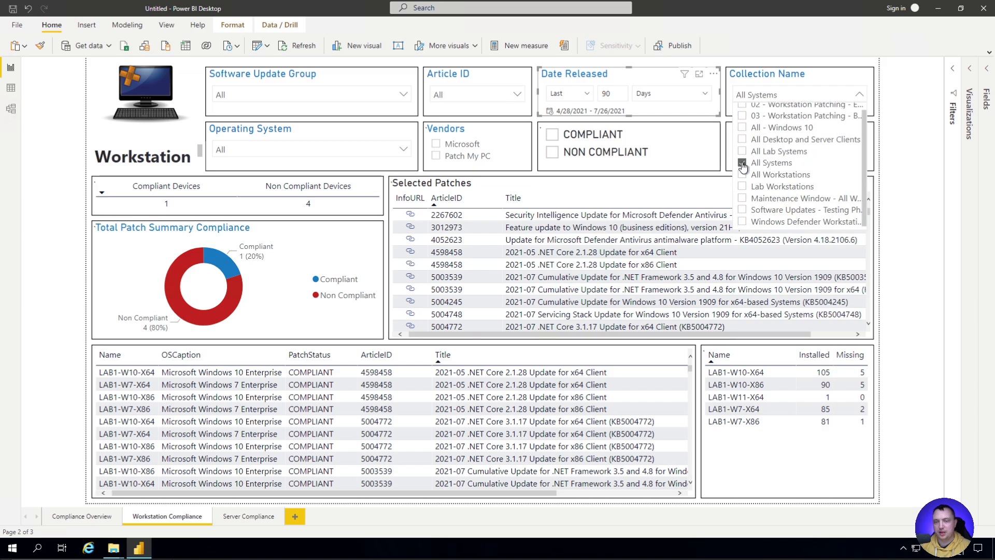
{"action": "left_click", "coordinate": [778, 151]}
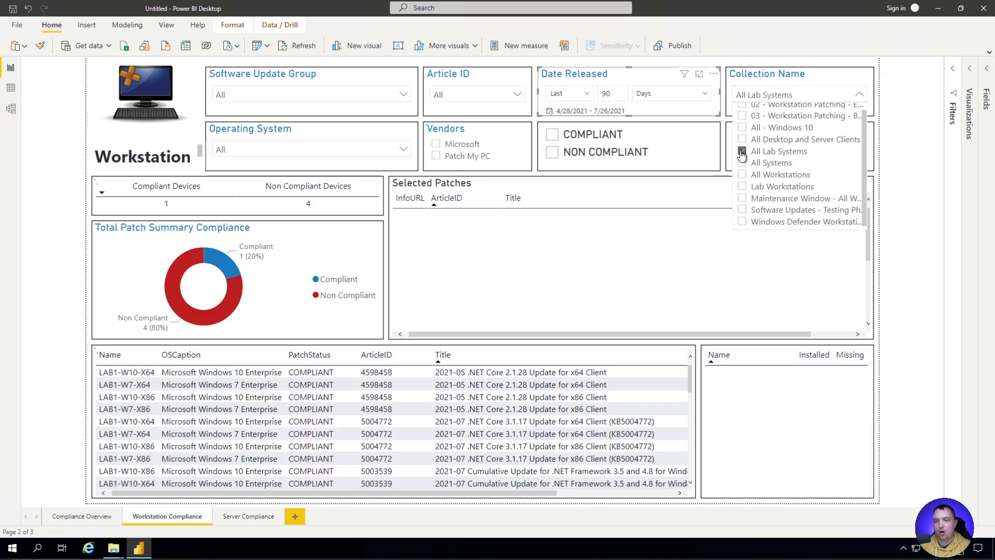
{"action": "left_click", "coordinate": [741, 151]}
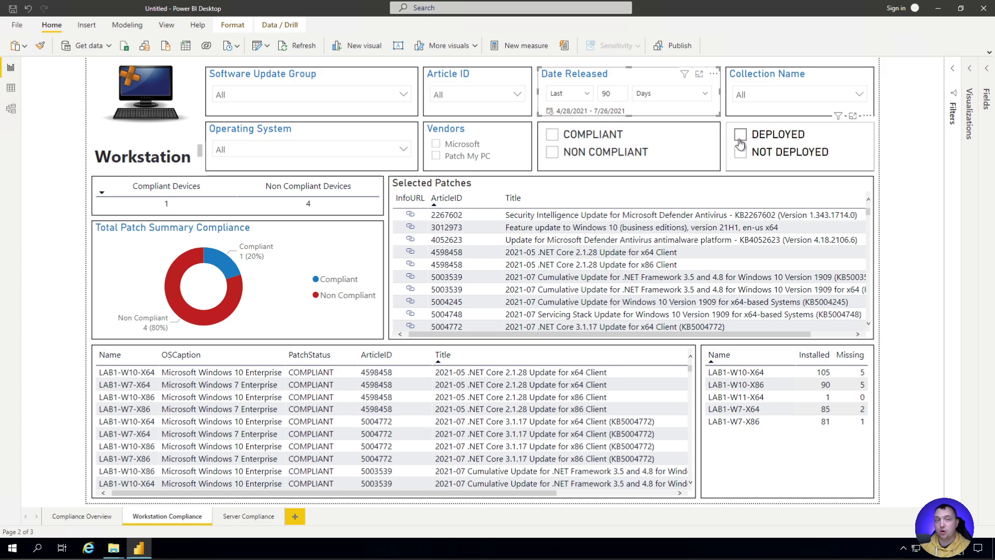
{"action": "mouse_move", "coordinate": [740, 134]}
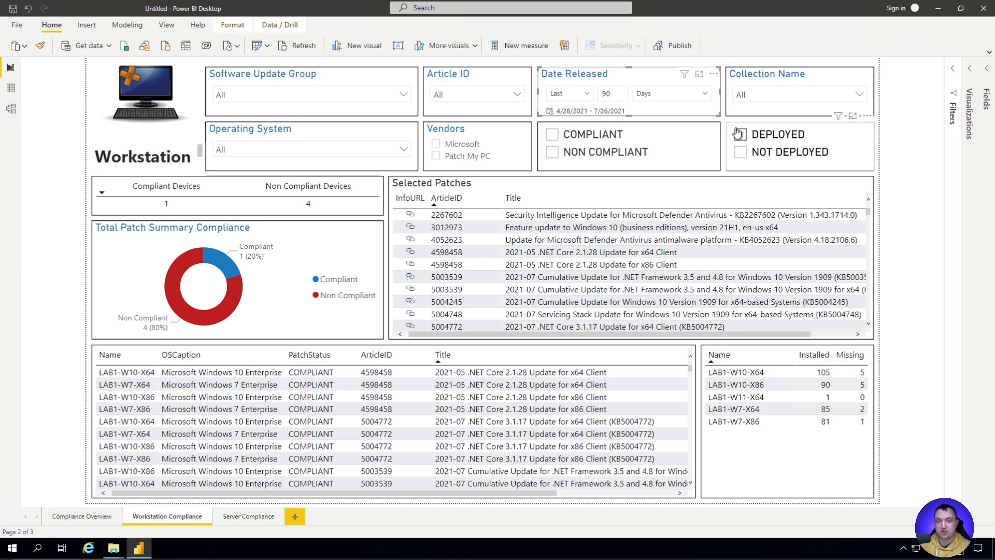
{"action": "left_click", "coordinate": [741, 133]}
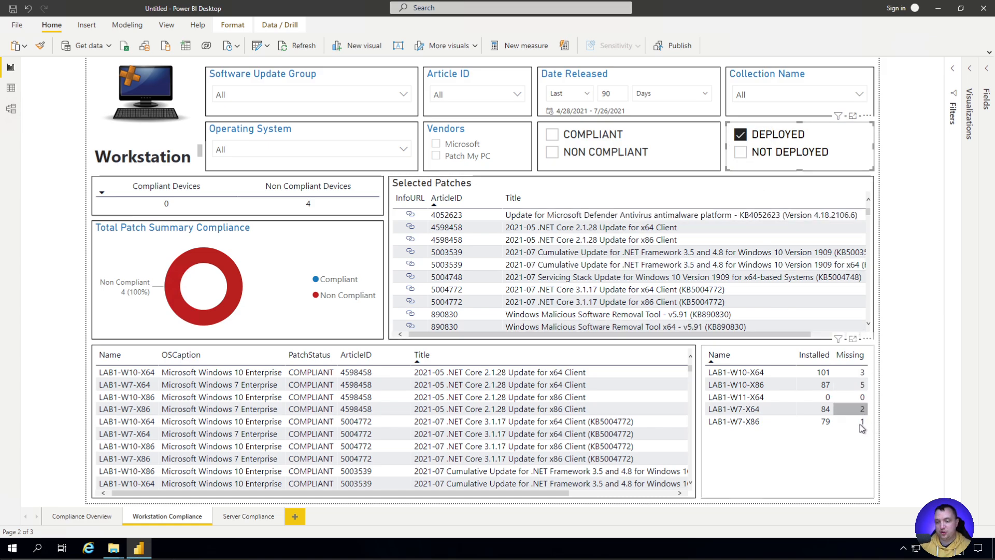
{"action": "left_click", "coordinate": [741, 134]}
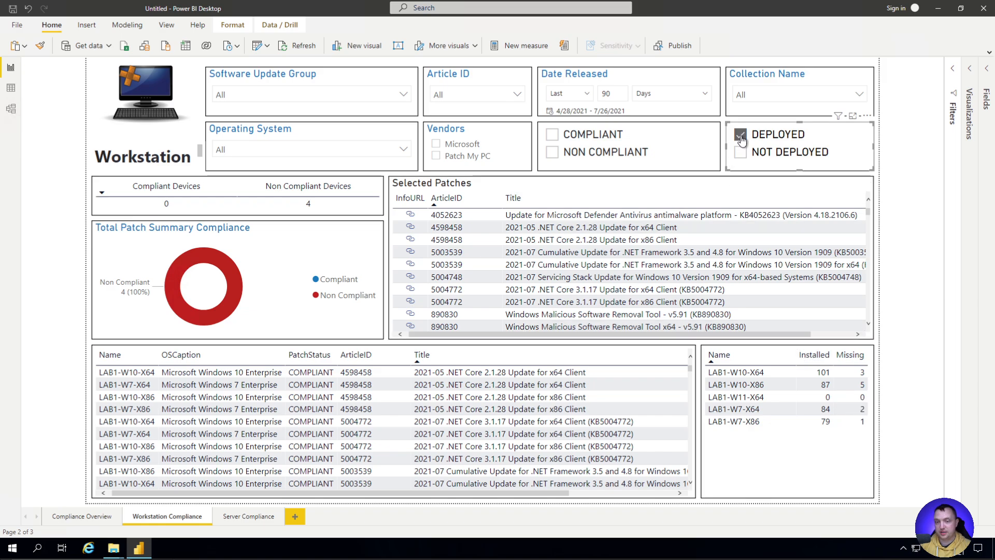
{"action": "left_click", "coordinate": [740, 137]}
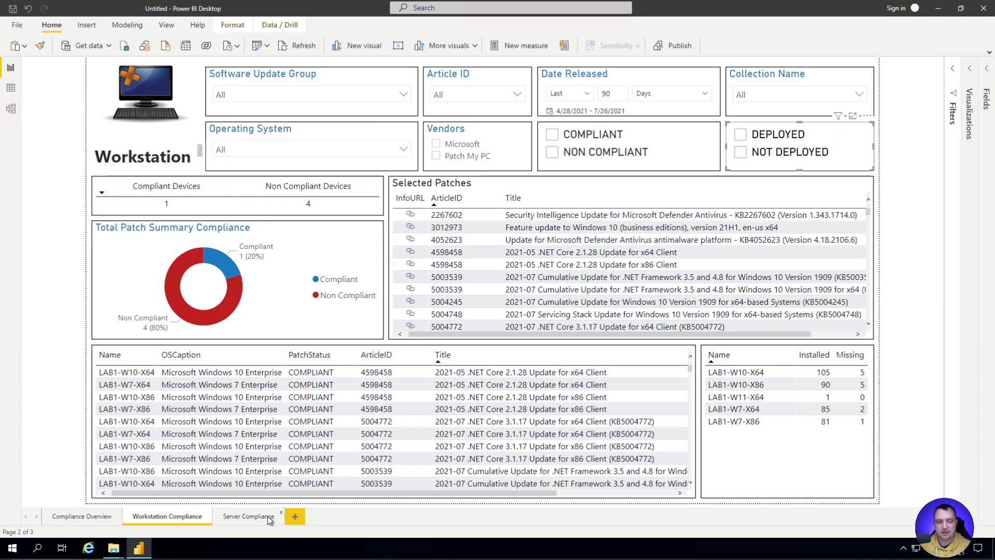
Step: Open the Server Compliance page and briefly expand the Filters pane to view its DeviceClass filter
{"action": "left_click", "coordinate": [248, 516]}
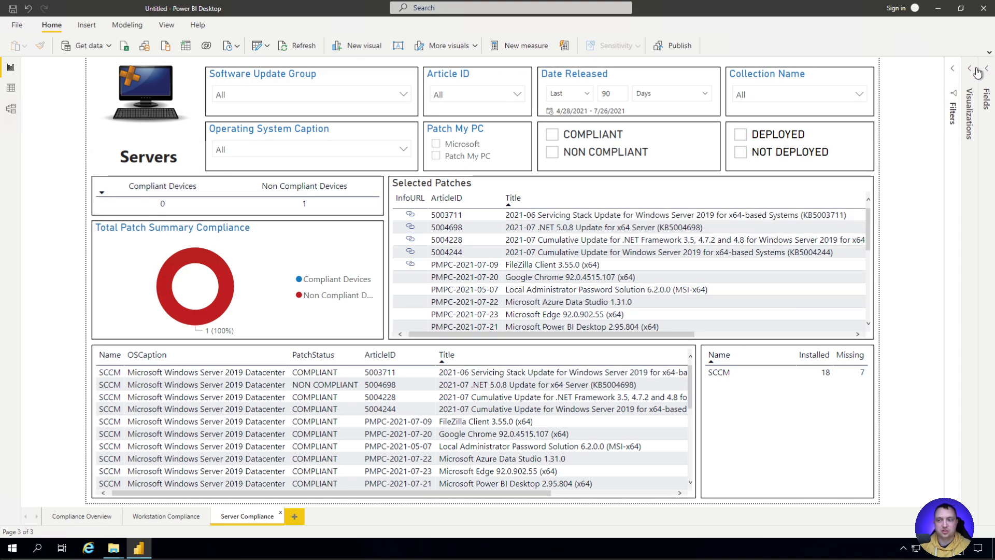
{"action": "left_click", "coordinate": [970, 68]}
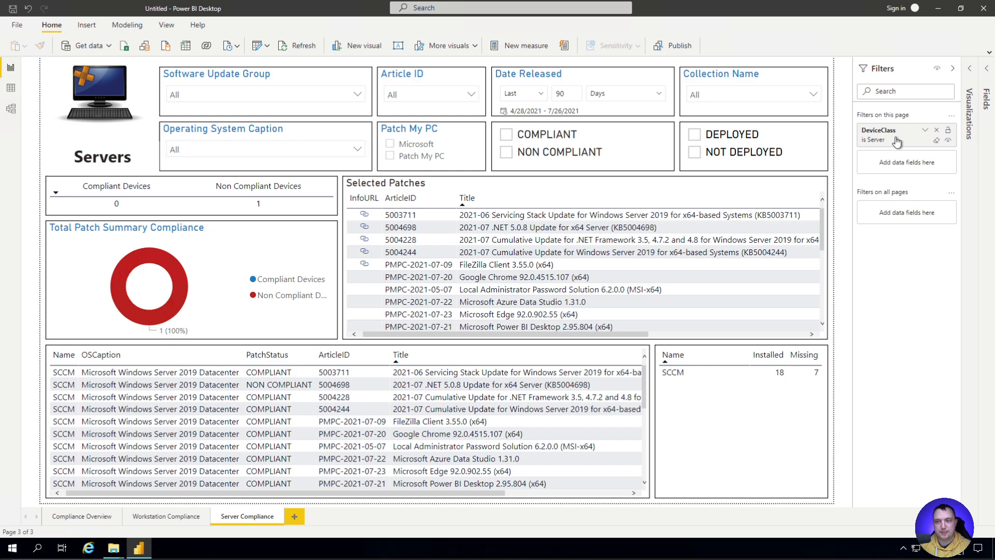
{"action": "mouse_move", "coordinate": [955, 70]}
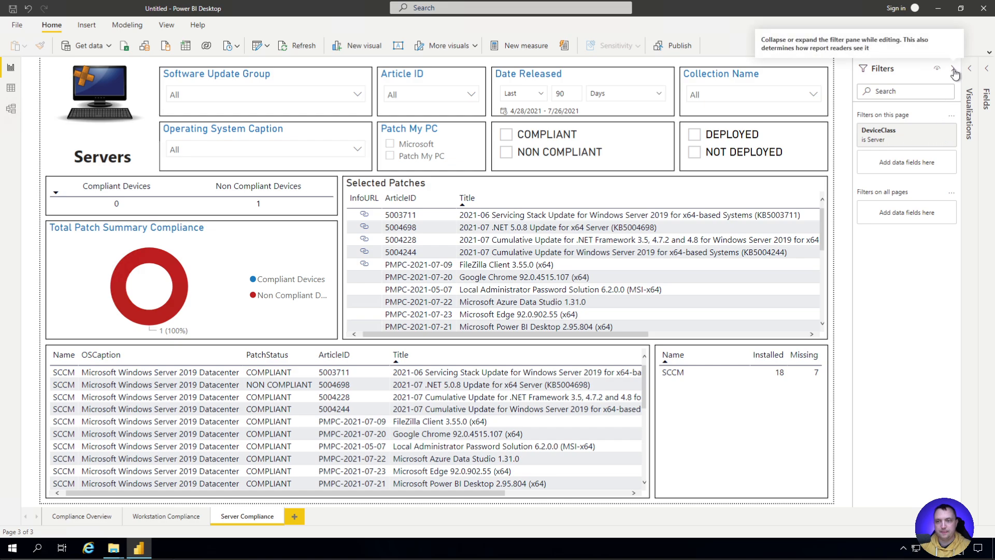
{"action": "left_click", "coordinate": [969, 69]}
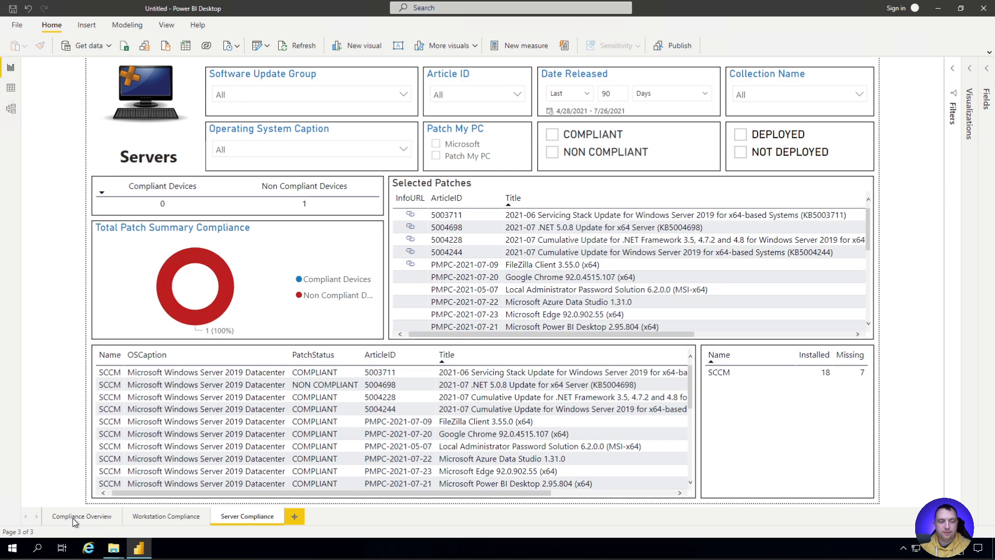
Step: Go back to the Compliance Overview page showing 1 of 6 devices compliant
{"action": "left_click", "coordinate": [82, 517]}
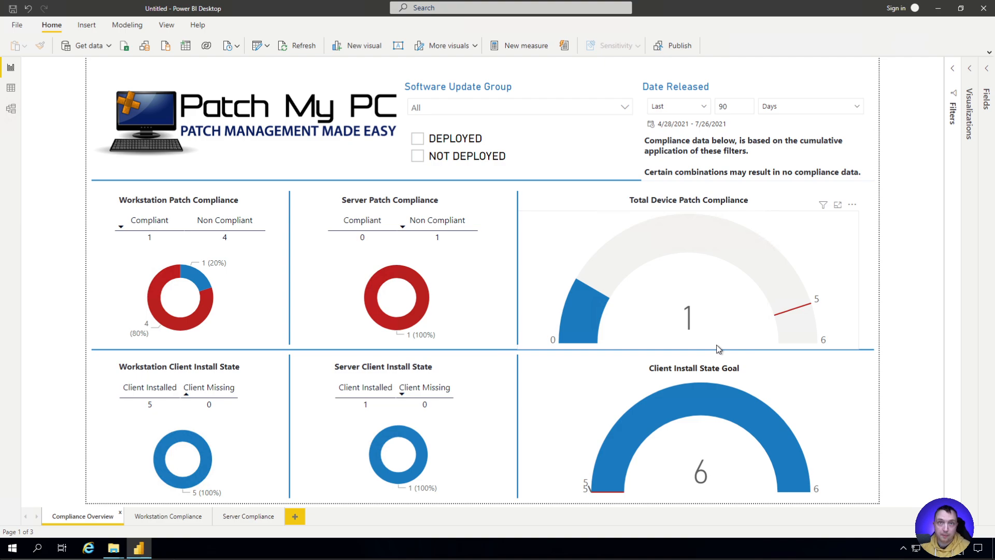
{"action": "mouse_move", "coordinate": [709, 348]}
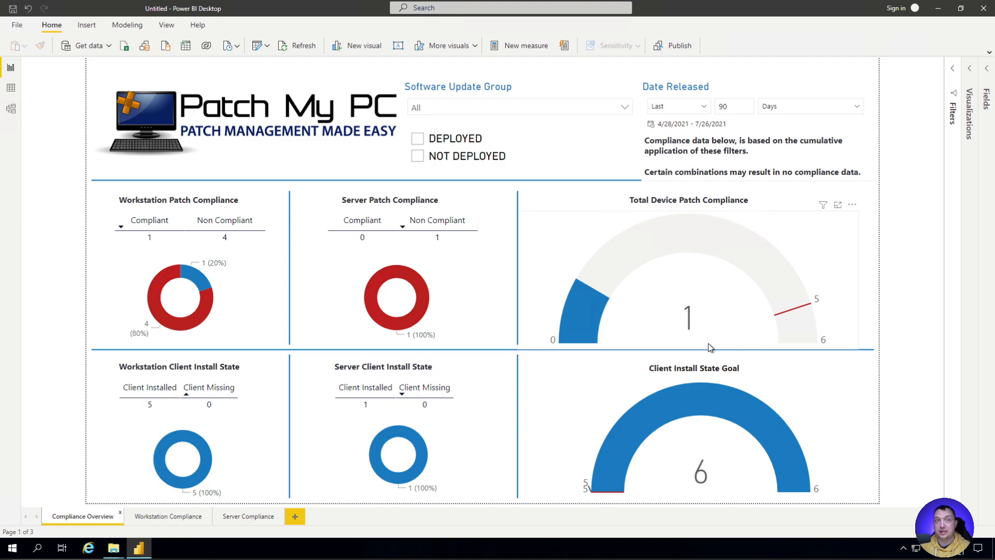
{"action": "mouse_move", "coordinate": [709, 348]}
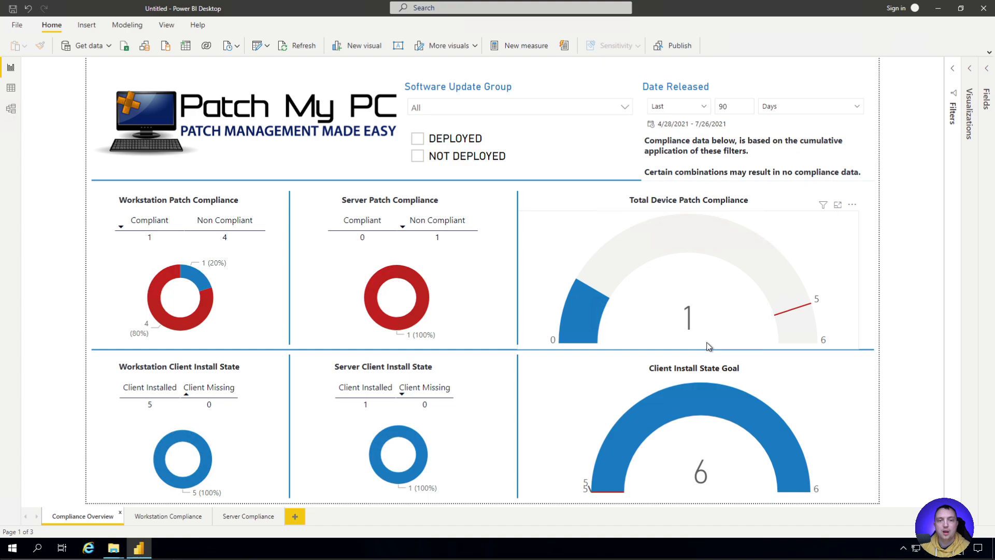
{"action": "mouse_move", "coordinate": [599, 170]}
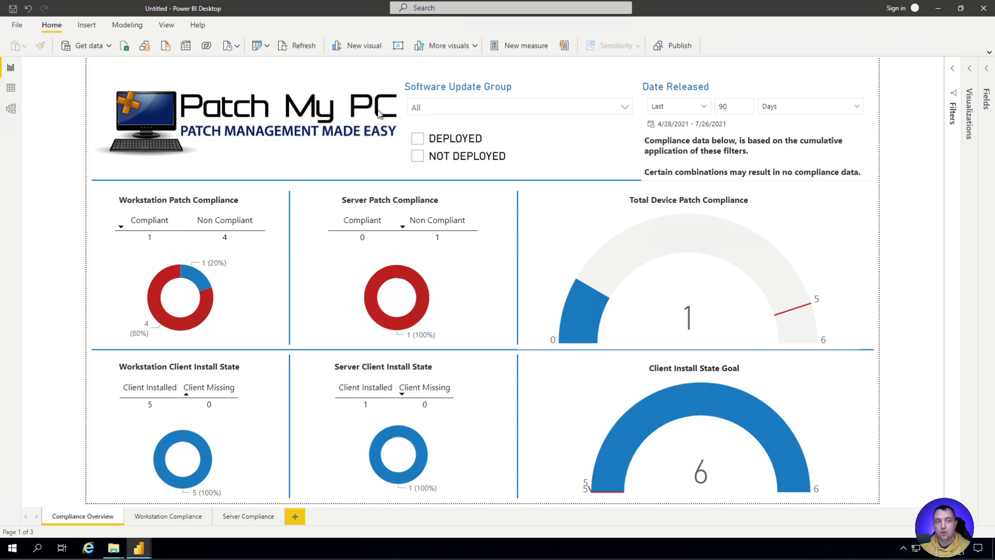
{"action": "left_click", "coordinate": [302, 46]}
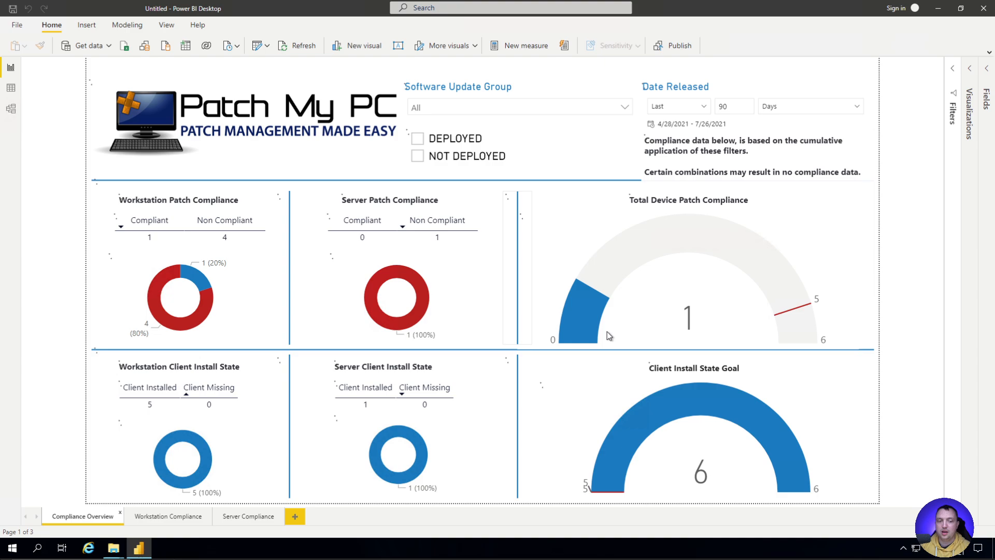
{"action": "mouse_move", "coordinate": [564, 296]}
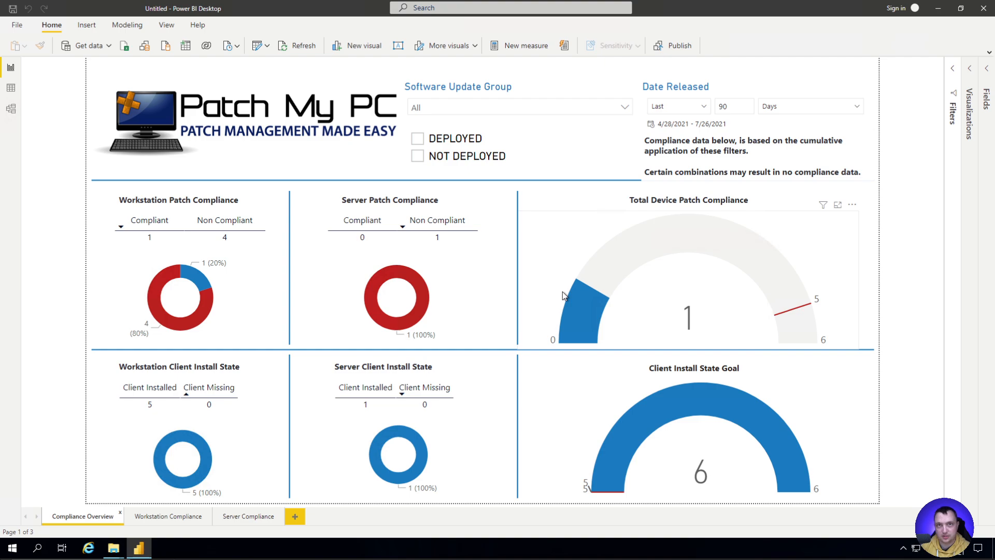
{"action": "mouse_move", "coordinate": [551, 205]}
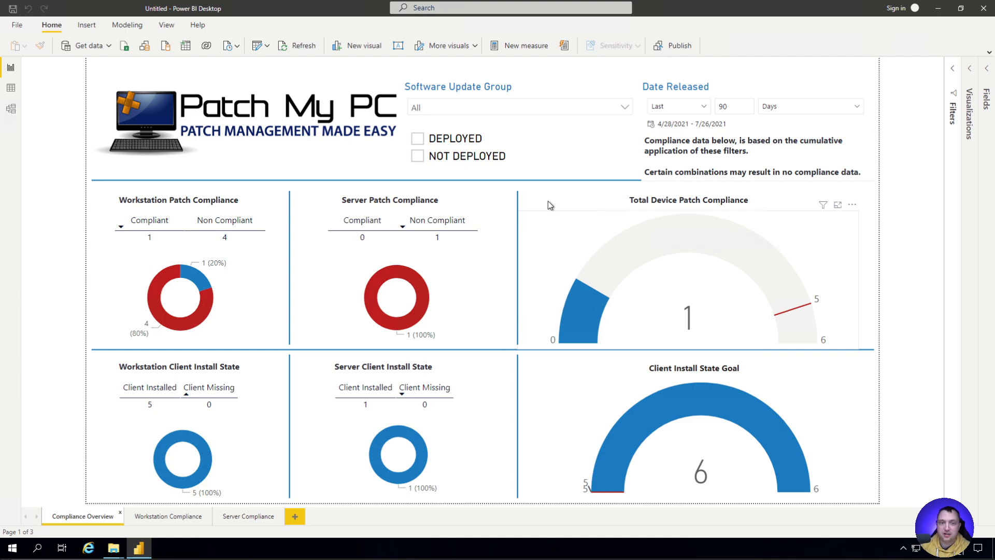
{"action": "mouse_move", "coordinate": [938, 8]}
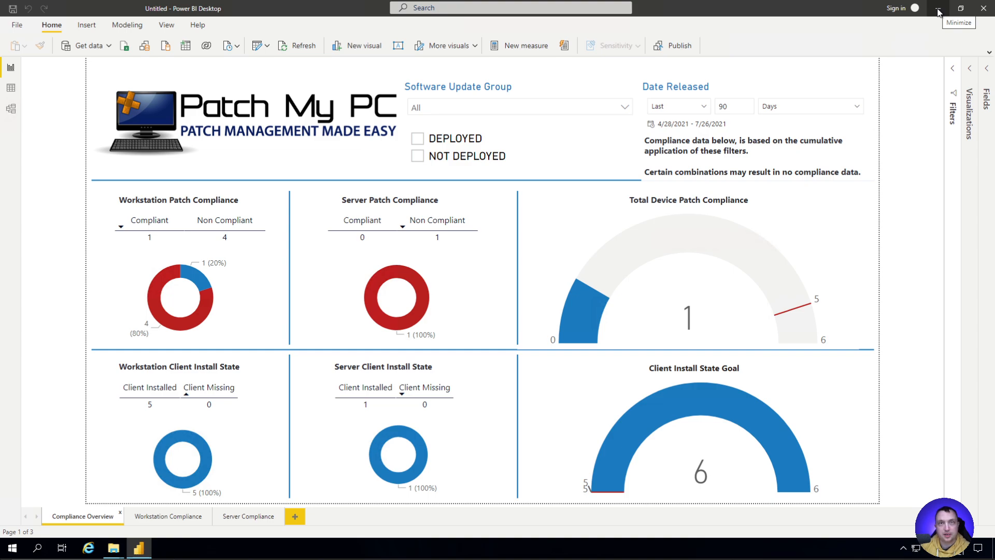
{"action": "mouse_move", "coordinate": [939, 12]}
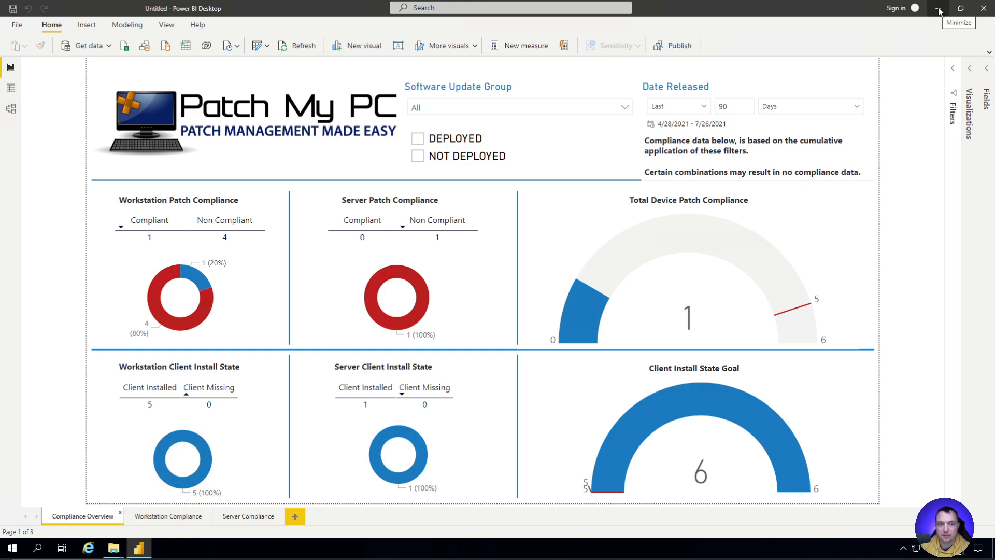